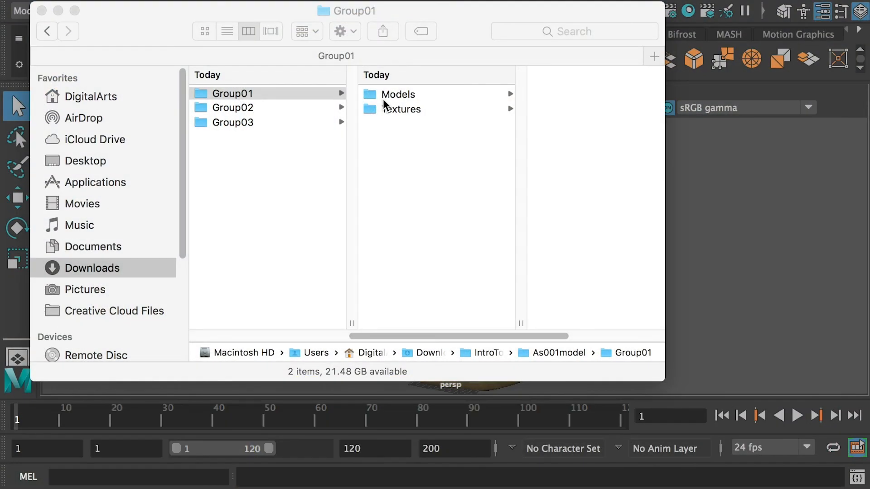
{"action": "mouse_move", "coordinate": [261, 105]}
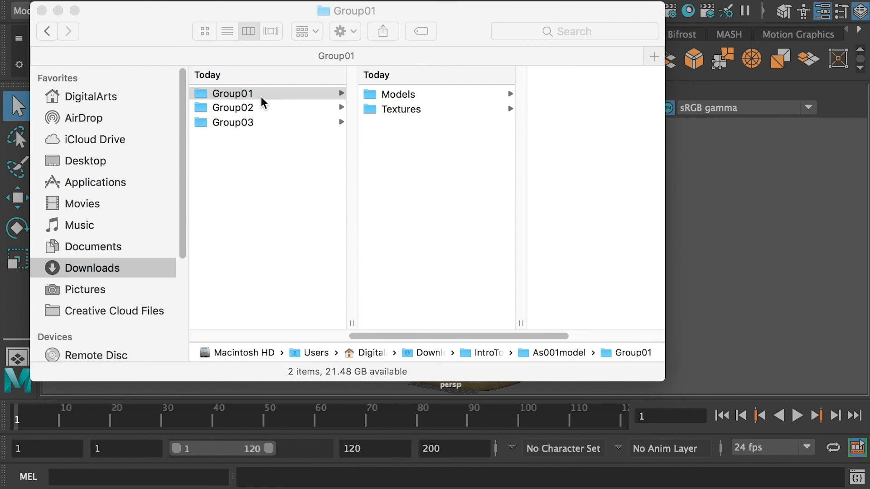
{"action": "mouse_move", "coordinate": [277, 102]}
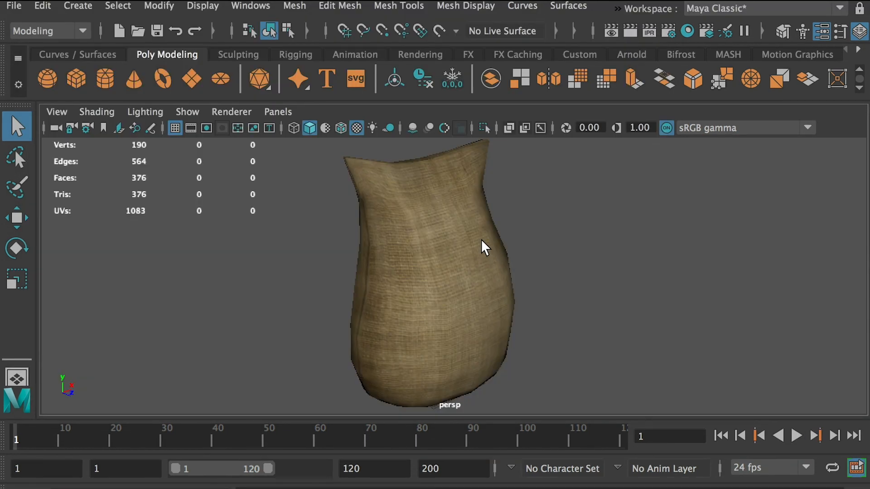
{"action": "mouse_move", "coordinate": [457, 272]}
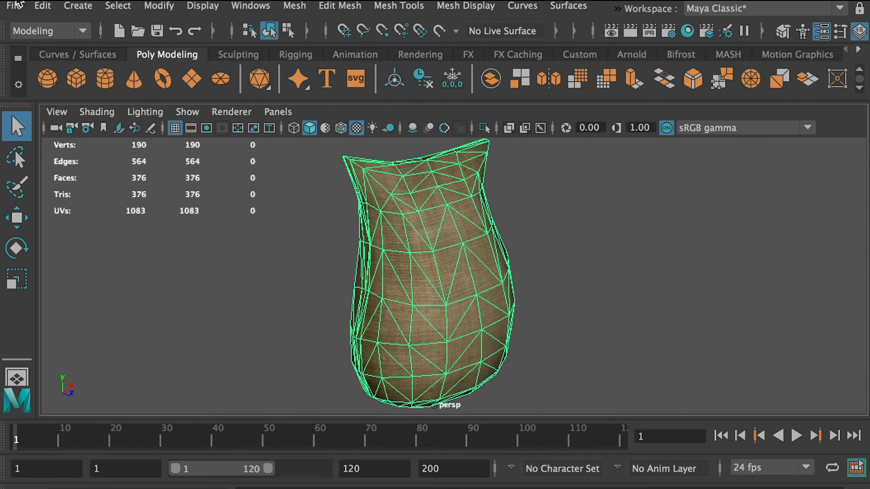
Export the selected sack via Export Selection as BarrelsBoxesBags01.fbx into Group01.
{"action": "left_click", "coordinate": [14, 6]}
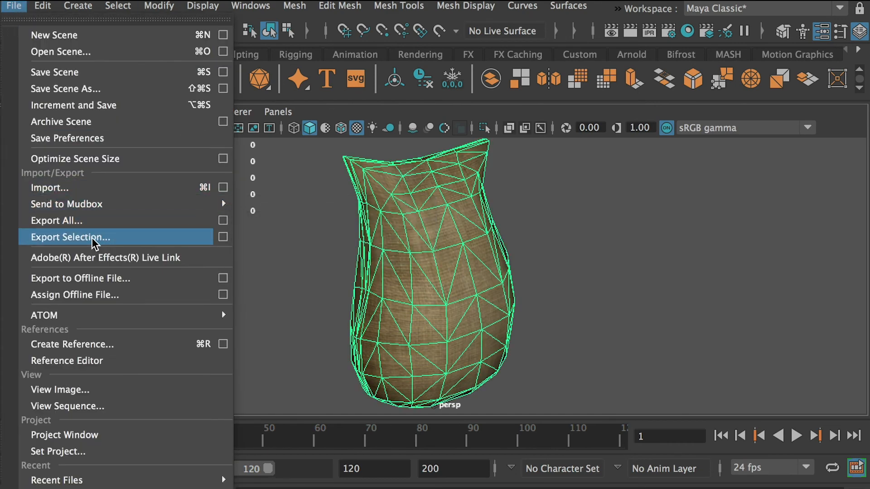
{"action": "left_click", "coordinate": [69, 236]}
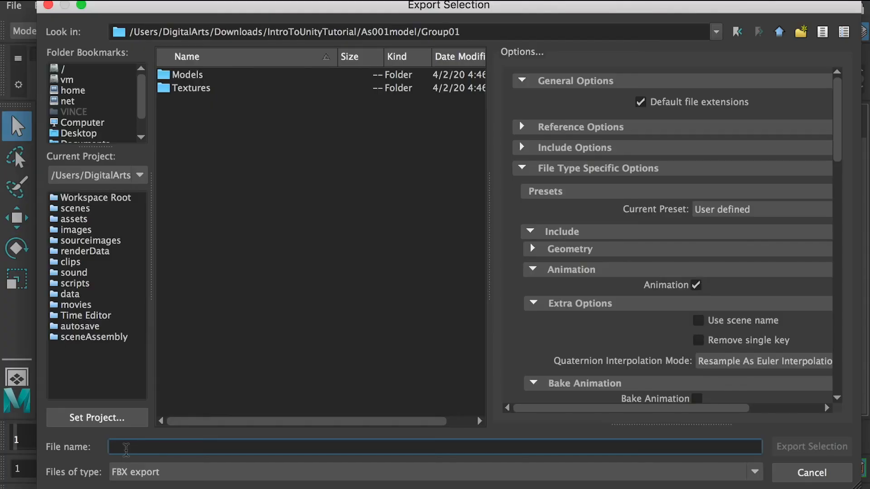
{"action": "type", "text": "BarrelsBoxesBags01"}
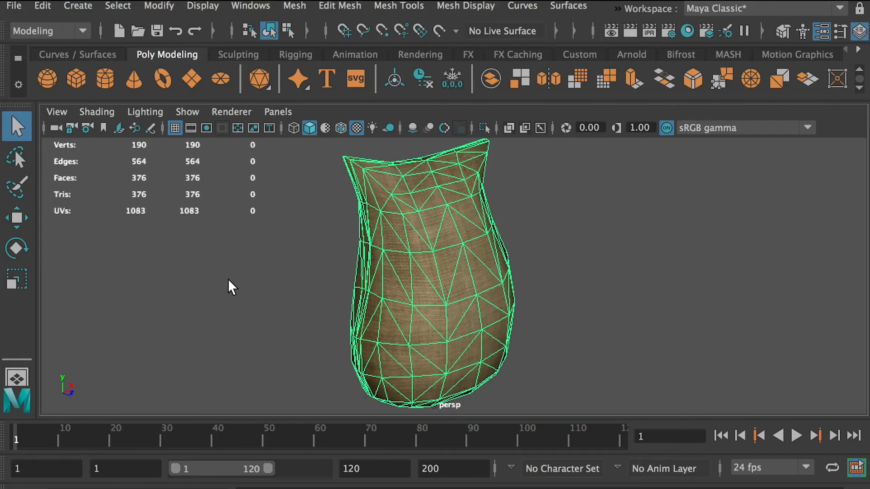
{"action": "mouse_move", "coordinate": [184, 30]}
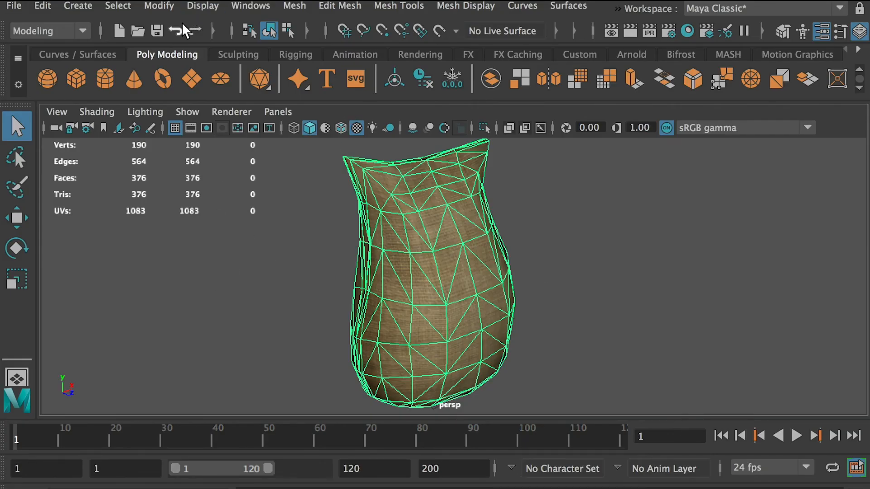
Show the Plug-in Manager filtered to plug-ins matching 'fbx'.
{"action": "left_click", "coordinate": [250, 7]}
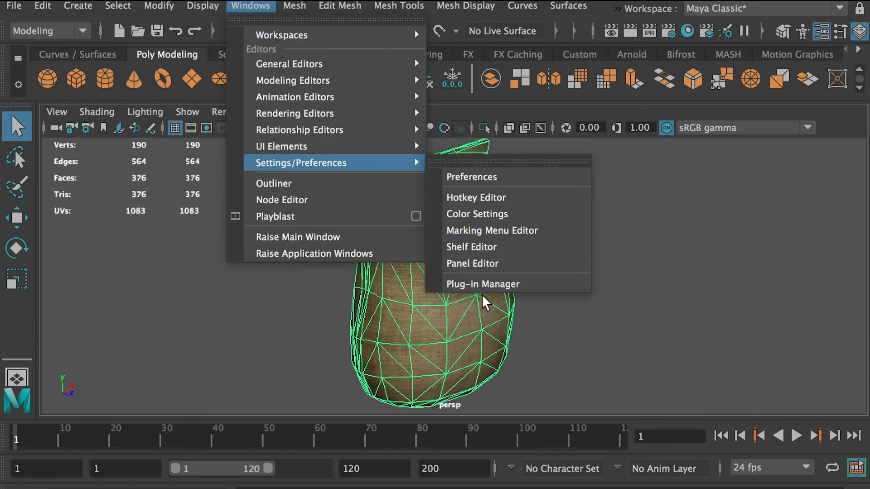
{"action": "left_click", "coordinate": [482, 283]}
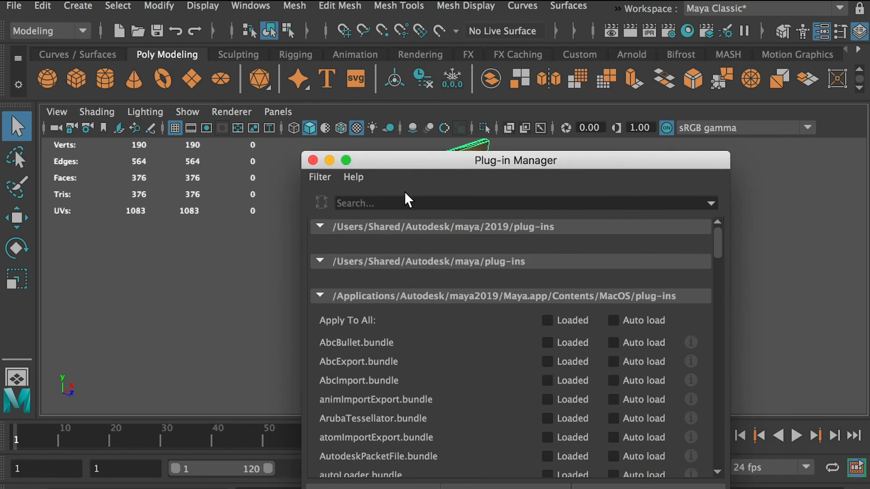
{"action": "type", "text": "fbx"}
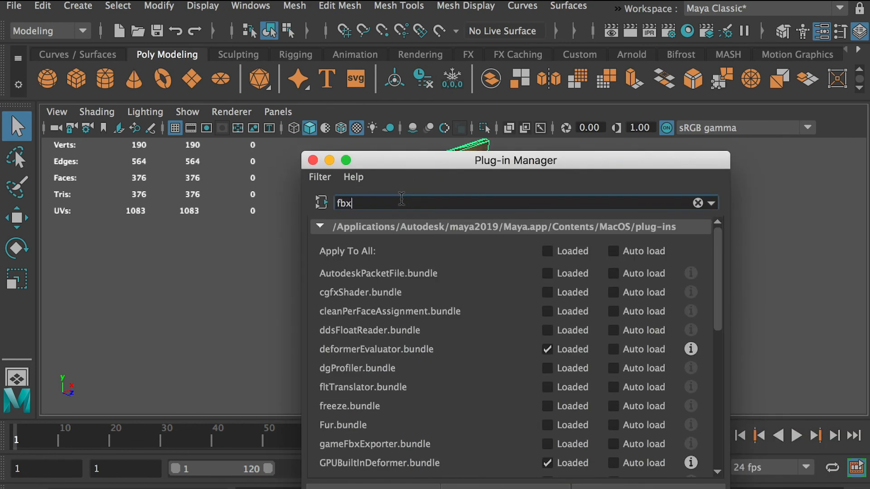
{"action": "type", "text": "fbx"}
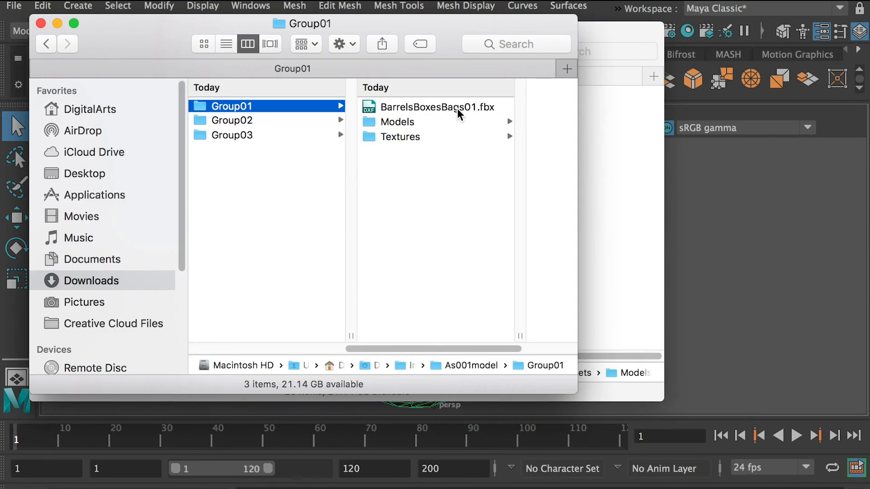
Preview BarrelsBoxesBags01.fbx in Group01, then switch to Unity Hub.
{"action": "left_click", "coordinate": [433, 106]}
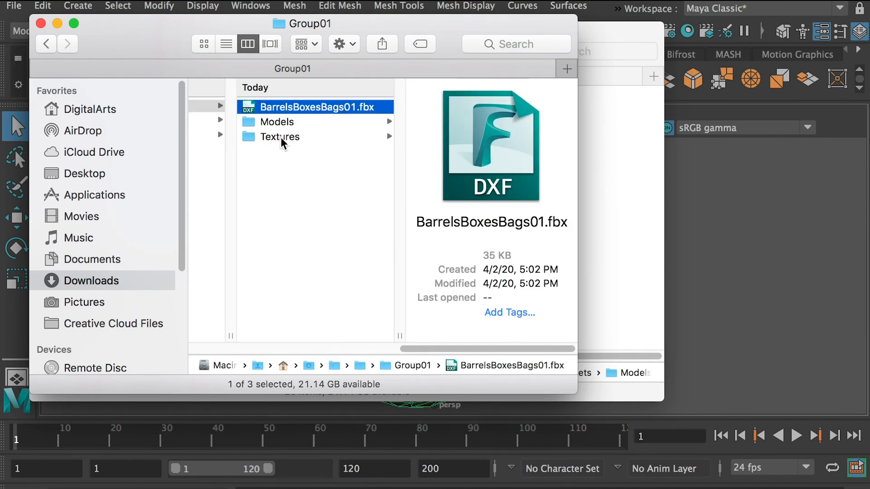
{"action": "left_click", "coordinate": [279, 137]}
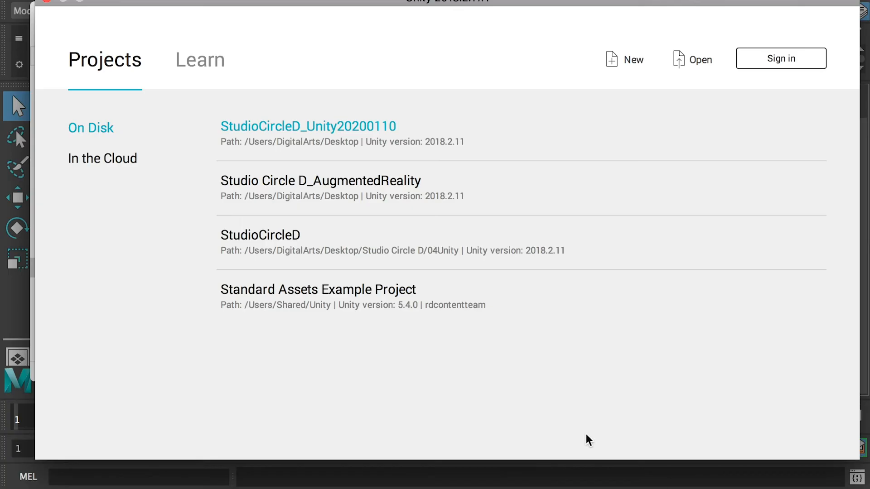
{"action": "mouse_move", "coordinate": [497, 421]}
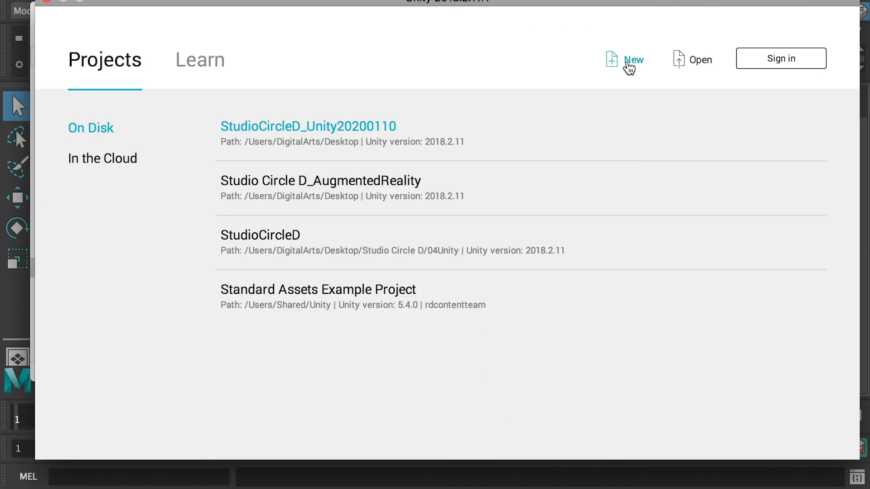
Create a new 3D project named IntroToUnity in the Downloads tutorial folder.
{"action": "left_click", "coordinate": [631, 60]}
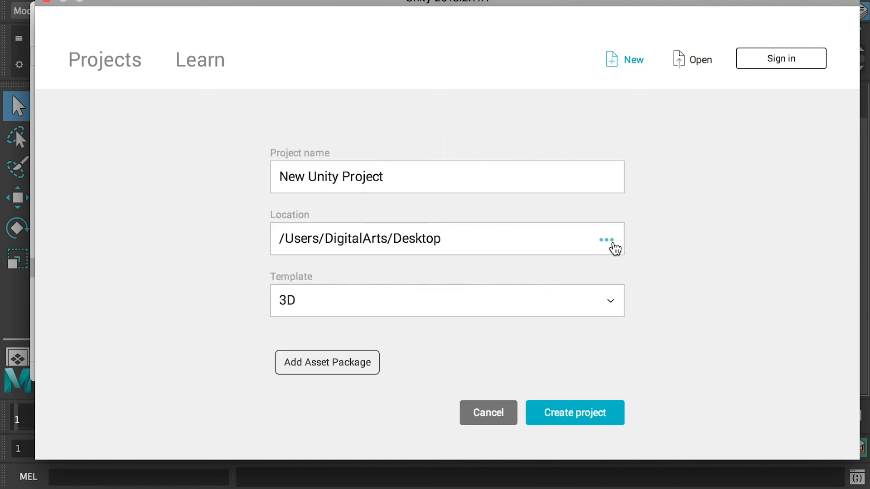
{"action": "left_click", "coordinate": [607, 238]}
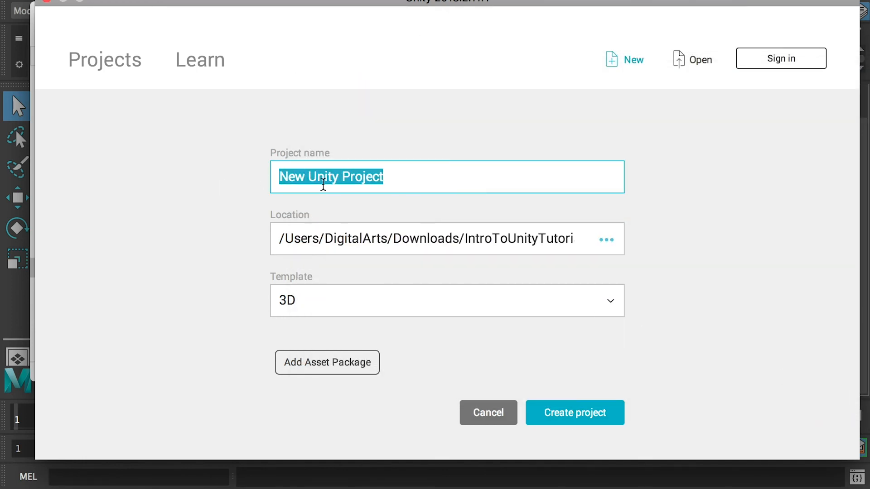
{"action": "type", "text": "Intro"}
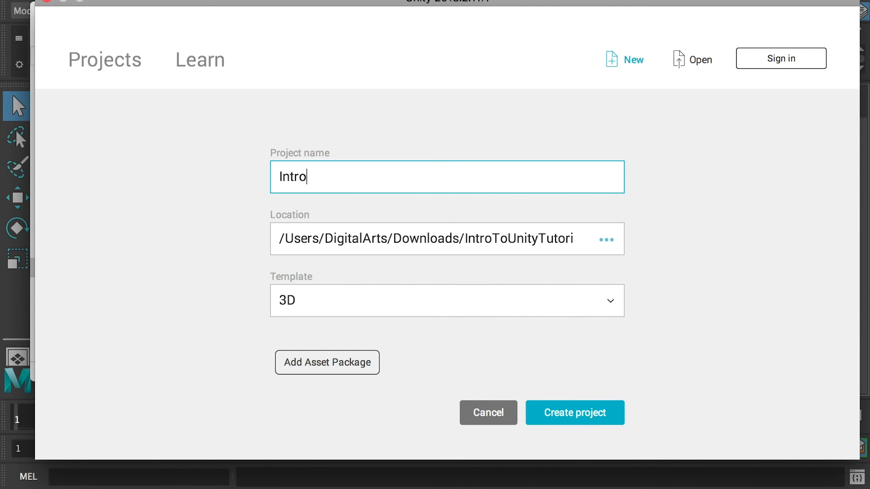
{"action": "type", "text": "ToUnity"}
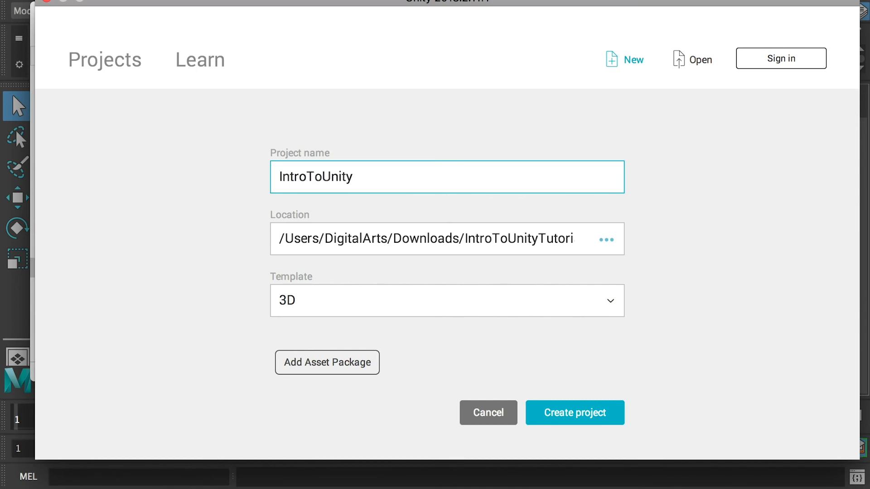
{"action": "mouse_move", "coordinate": [561, 381]}
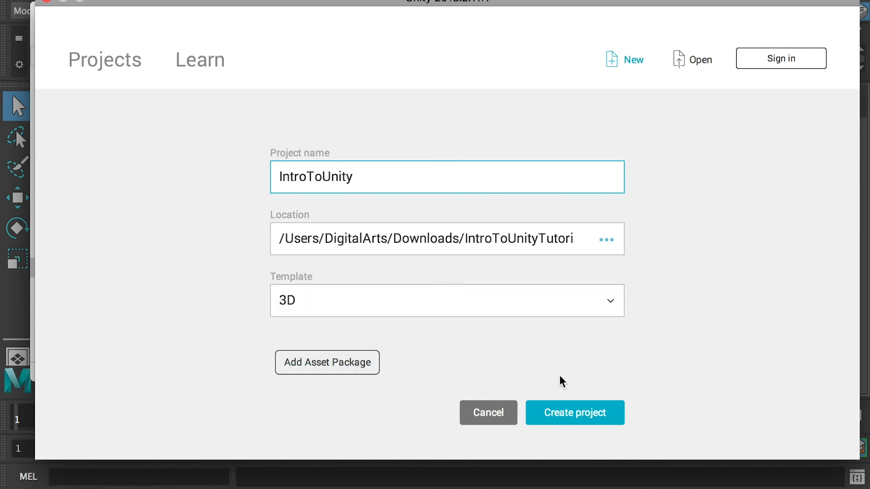
{"action": "left_click", "coordinate": [573, 413]}
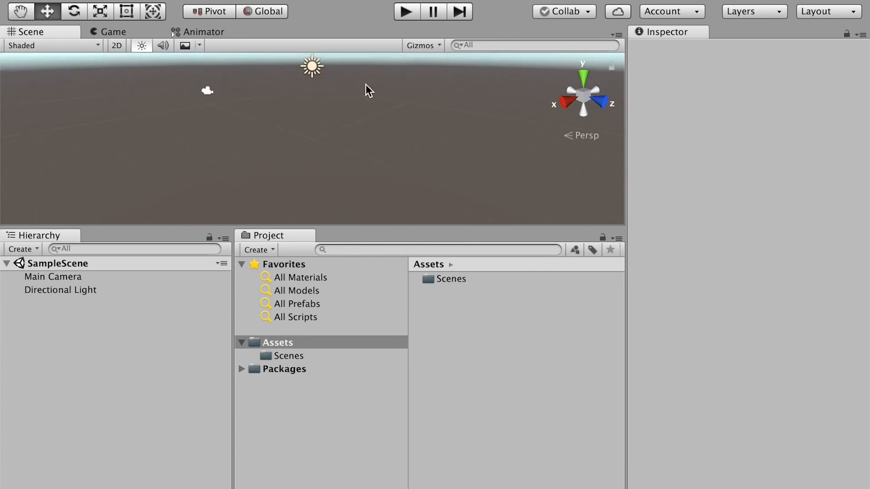
{"action": "mouse_move", "coordinate": [349, 75]}
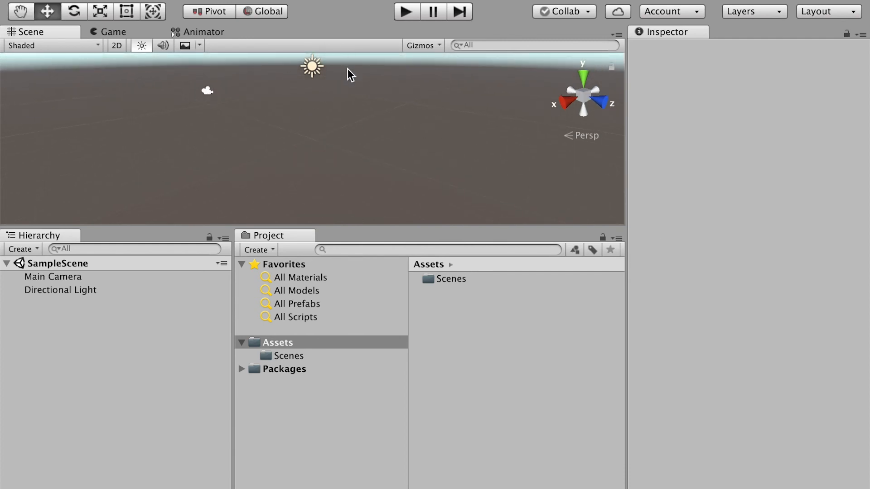
{"action": "mouse_move", "coordinate": [311, 86]}
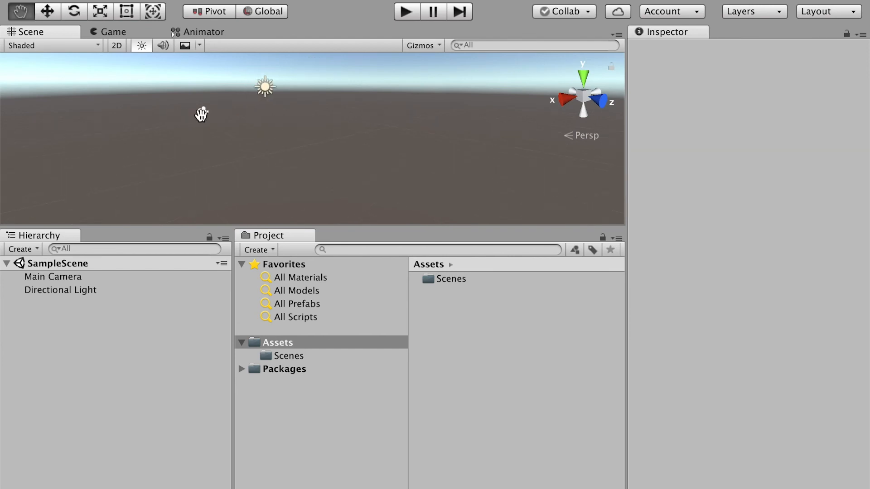
Pan around SampleScene and select Main Camera to show its Camera component.
{"action": "left_click", "coordinate": [48, 11]}
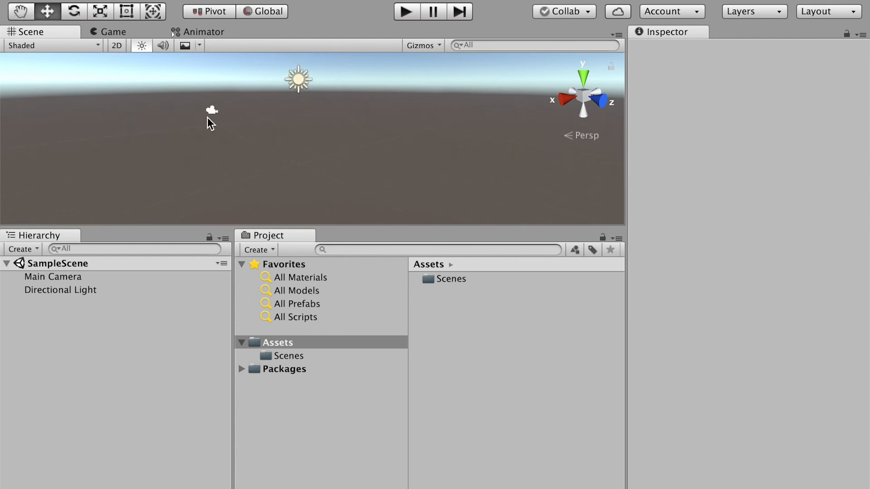
{"action": "left_click", "coordinate": [53, 276]}
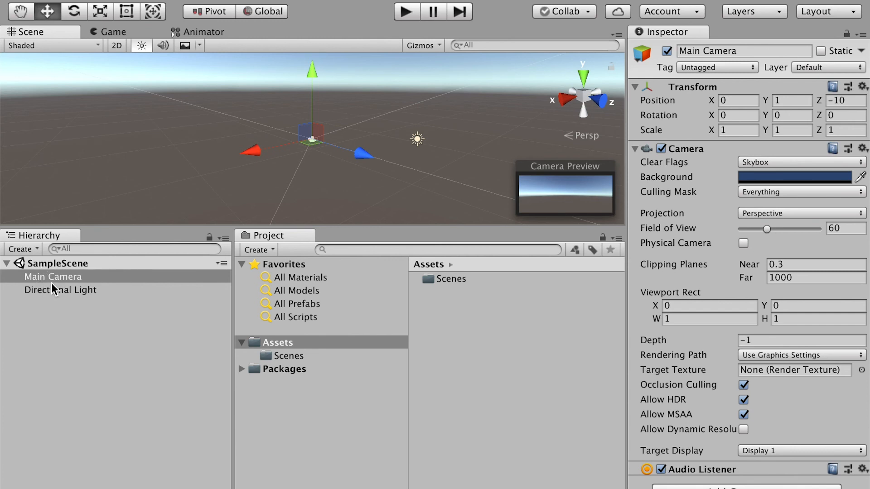
{"action": "mouse_move", "coordinate": [131, 300]}
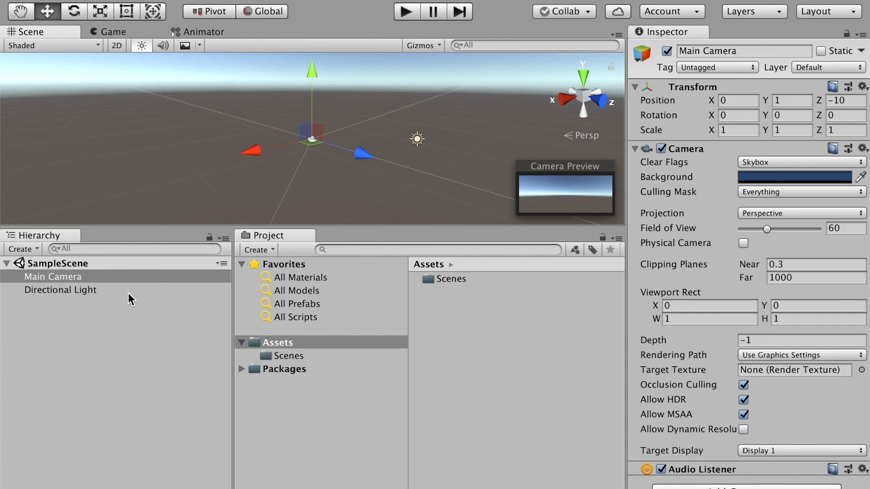
{"action": "mouse_move", "coordinate": [120, 315]}
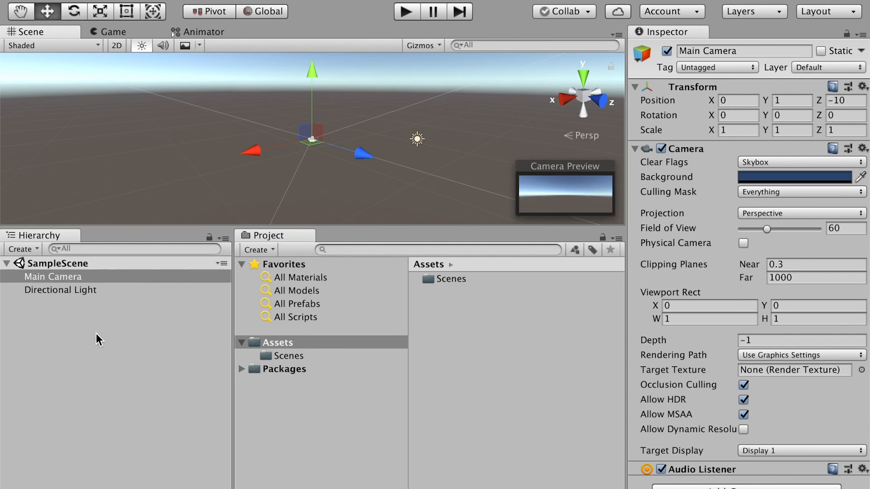
{"action": "mouse_move", "coordinate": [192, 319]}
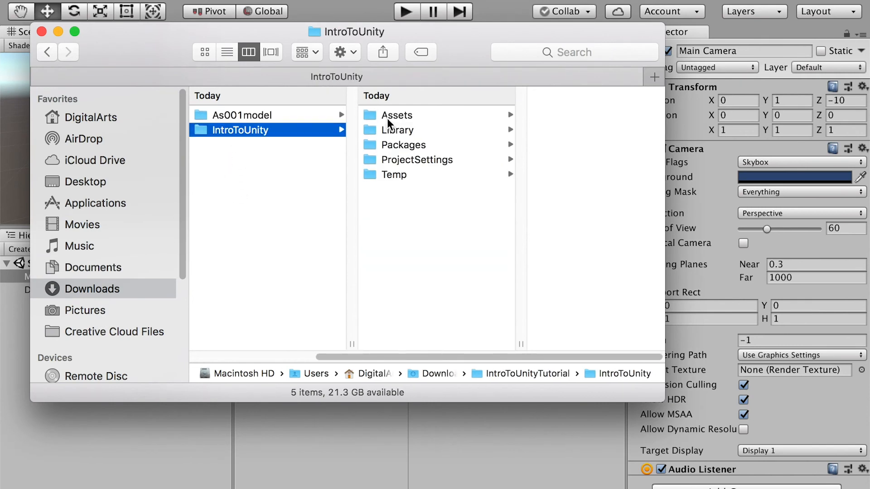
Reveal the project's Assets/Scenes folder in Finder from Unity's Project panel.
{"action": "left_click", "coordinate": [395, 115]}
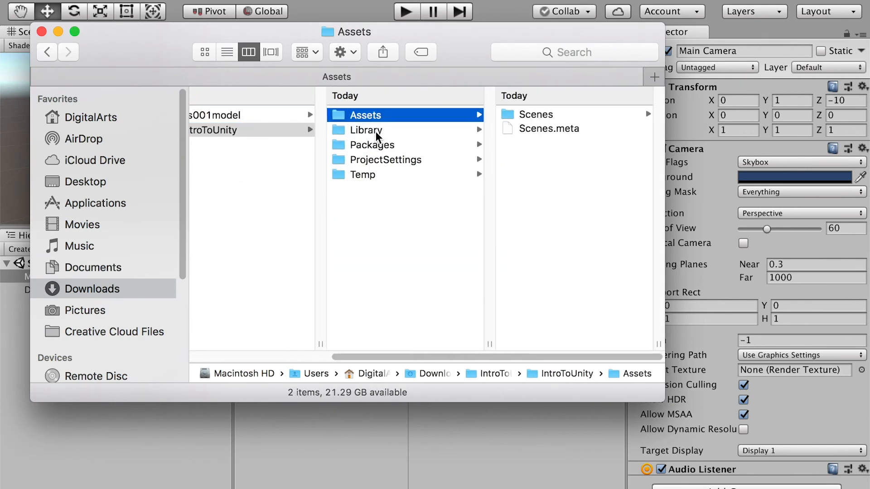
{"action": "left_click", "coordinate": [535, 114]}
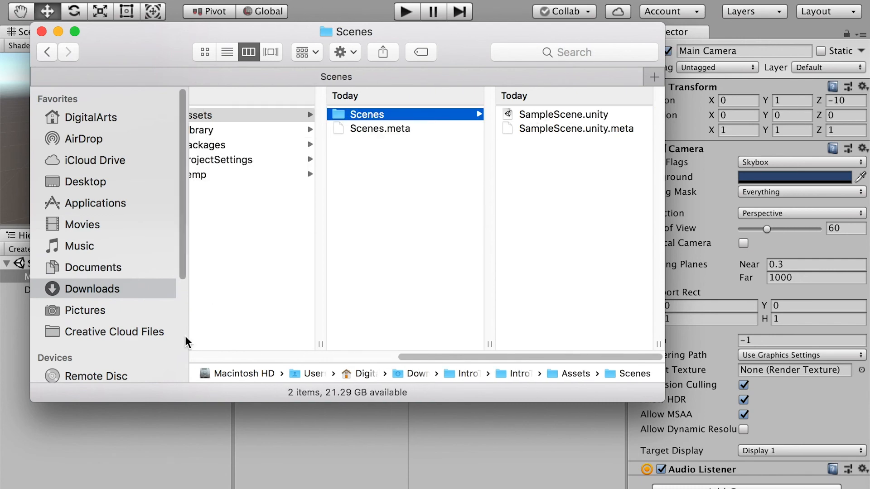
{"action": "left_click", "coordinate": [41, 31]}
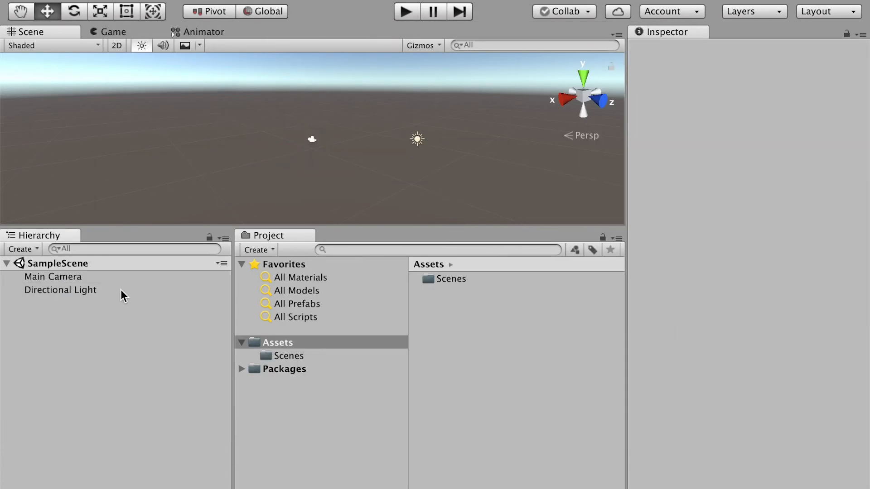
{"action": "left_click", "coordinate": [278, 342]}
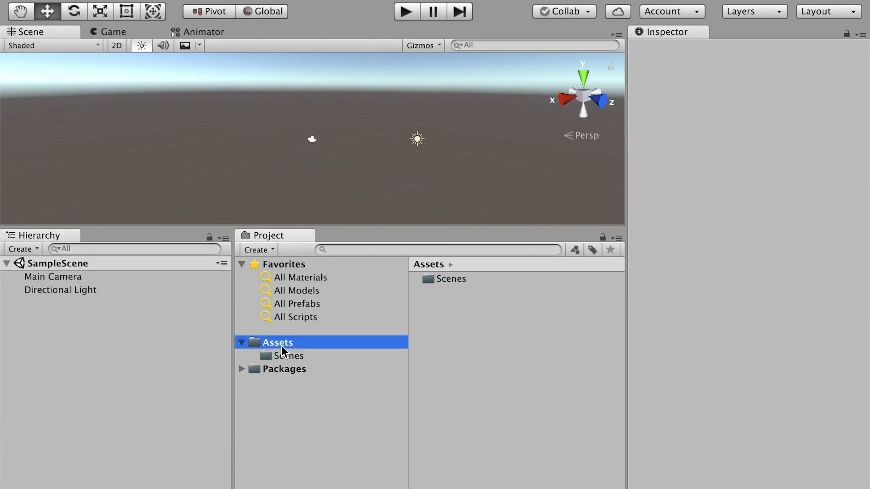
{"action": "left_click", "coordinate": [288, 355]}
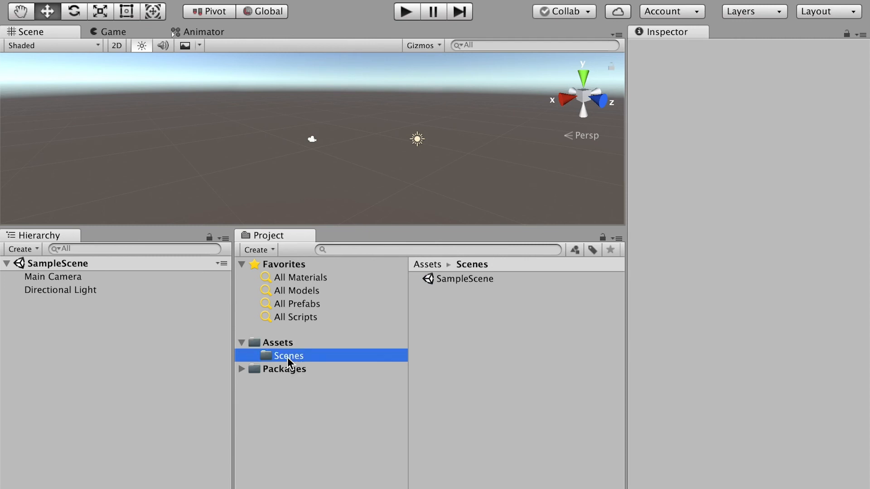
{"action": "double_click", "coordinate": [288, 355]}
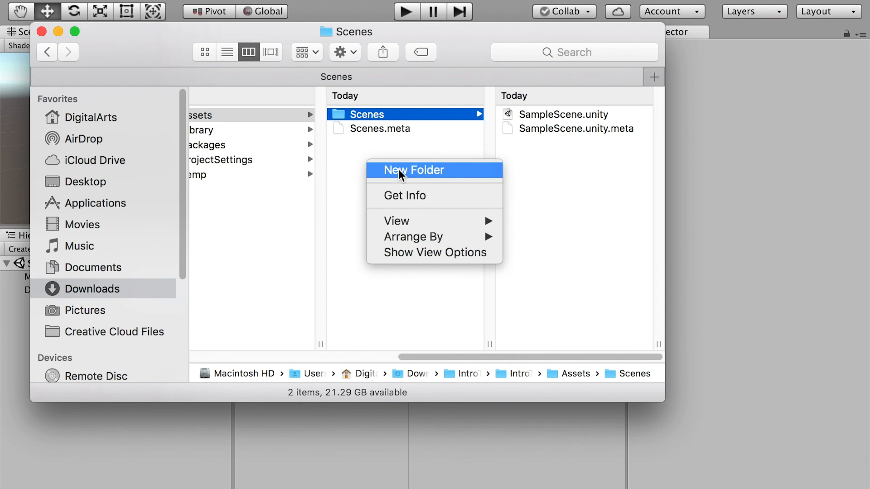
Create a Models folder inside Assets alongside Scenes.
{"action": "left_click", "coordinate": [413, 170]}
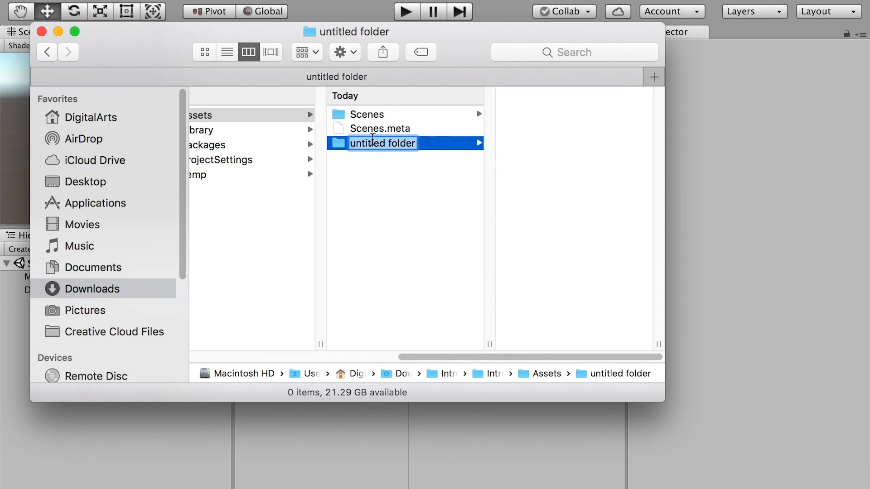
{"action": "type", "text": "Model"}
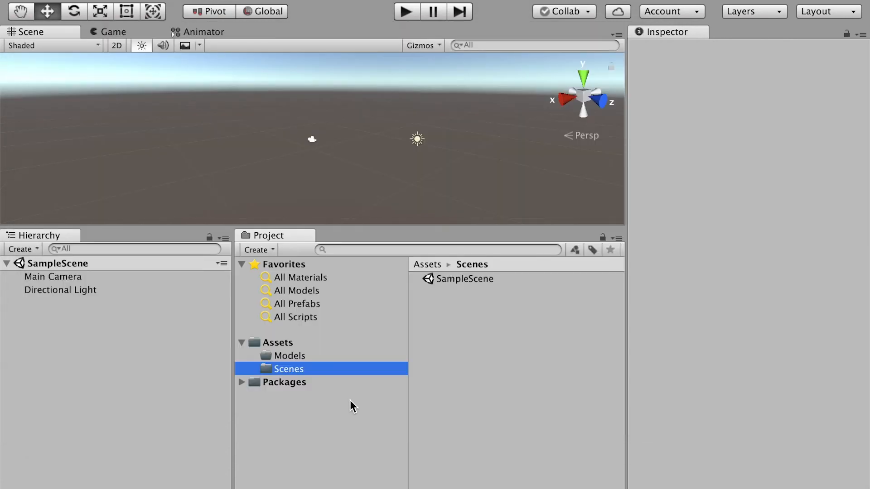
{"action": "mouse_move", "coordinate": [282, 360]}
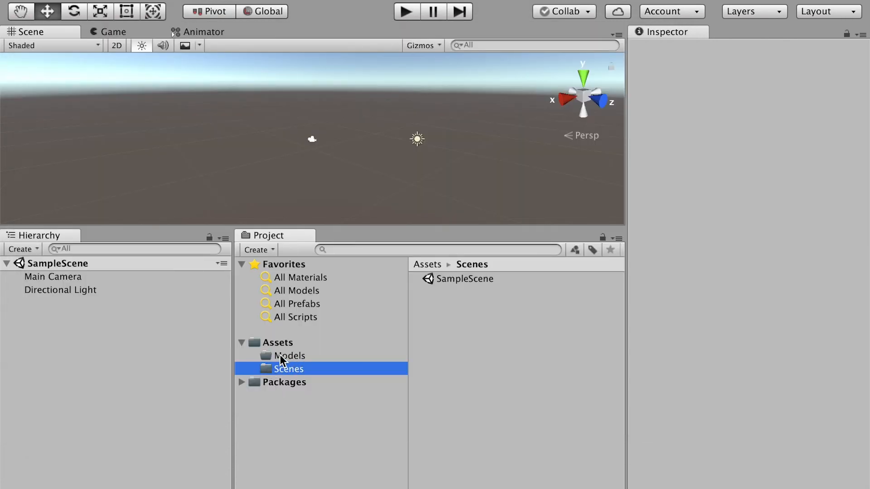
{"action": "mouse_move", "coordinate": [299, 389]}
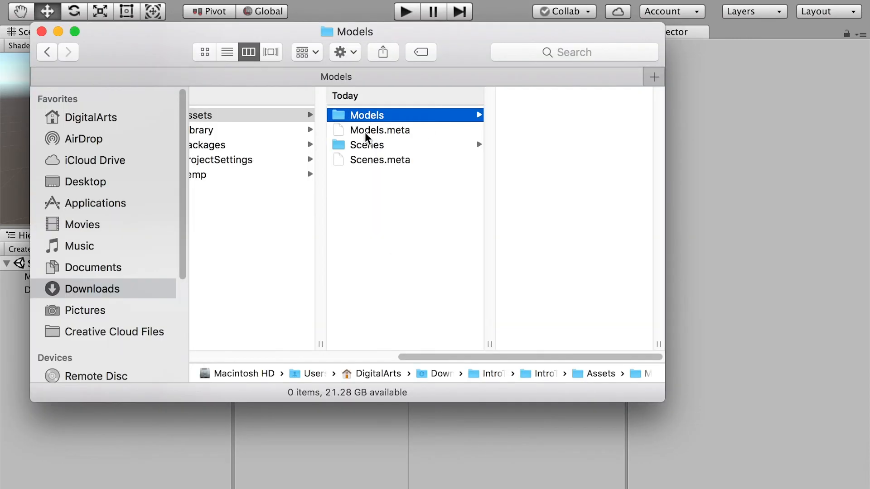
Create a Textures folder under Assets from Unity's Project panel.
{"action": "left_click", "coordinate": [41, 31]}
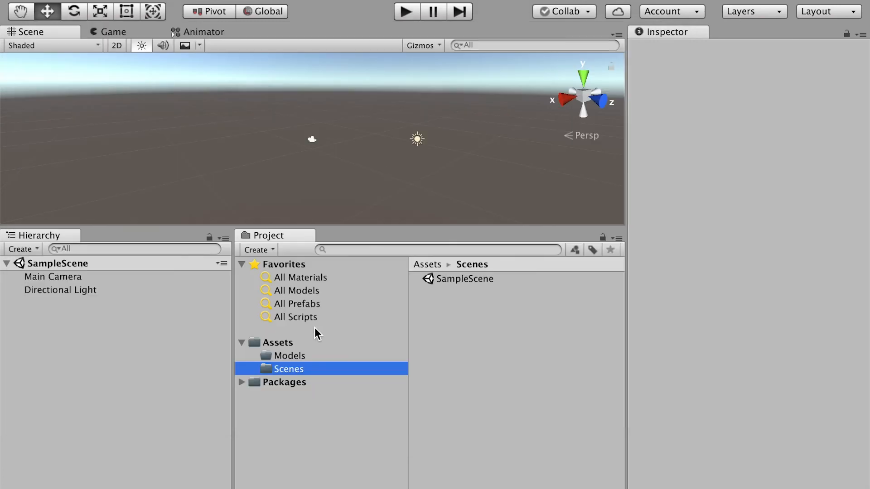
{"action": "left_click", "coordinate": [278, 343]}
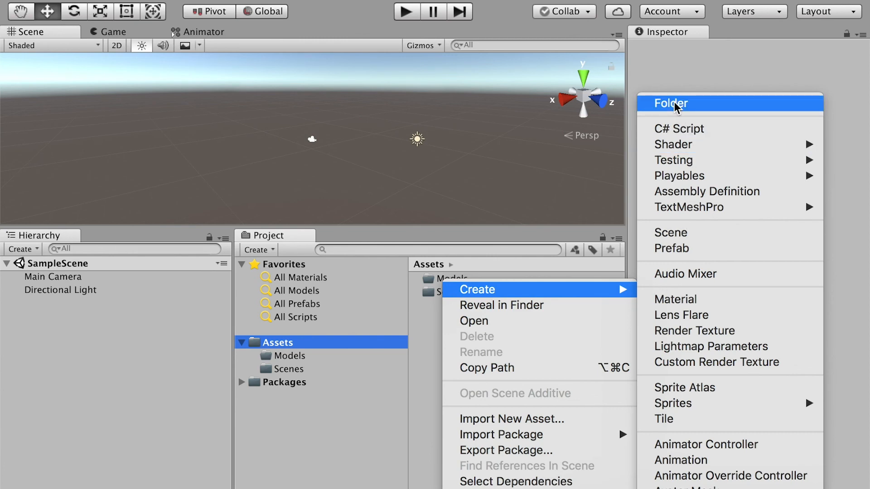
{"action": "left_click", "coordinate": [671, 104]}
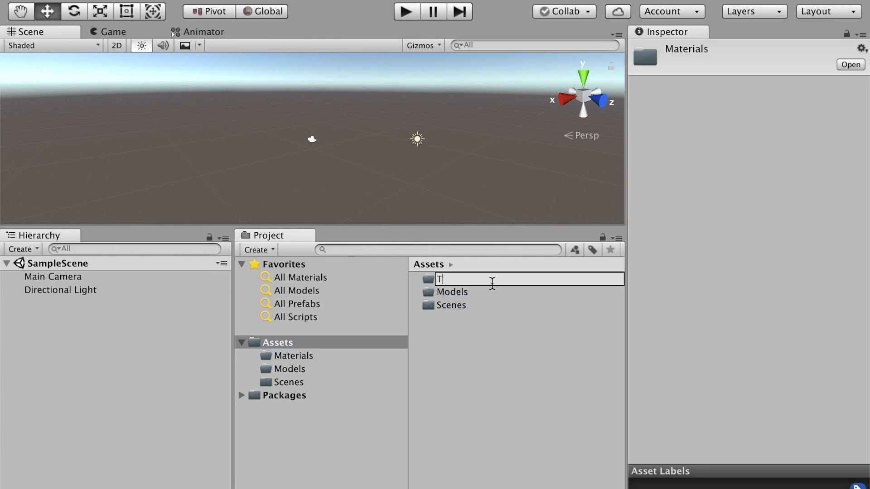
{"action": "type", "text": "extures"}
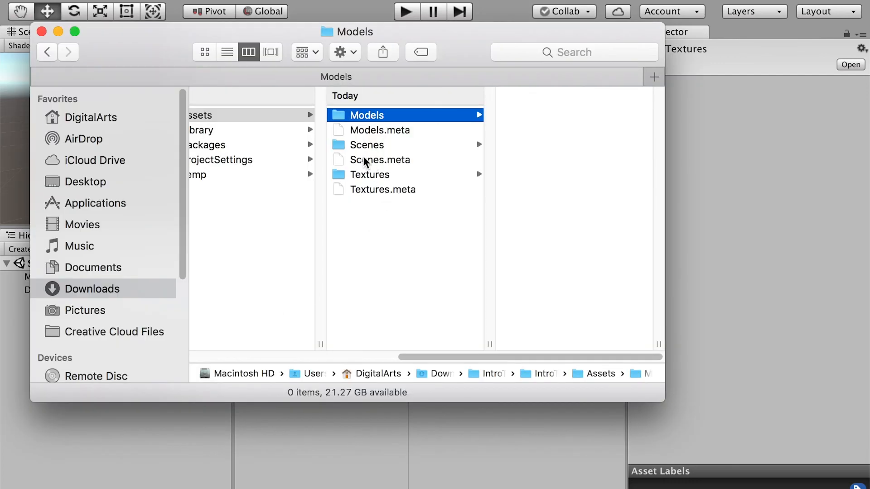
Copy the downloaded .fbx files into Assets/Models and .jpg textures into Assets/Textures.
{"action": "left_click", "coordinate": [369, 174]}
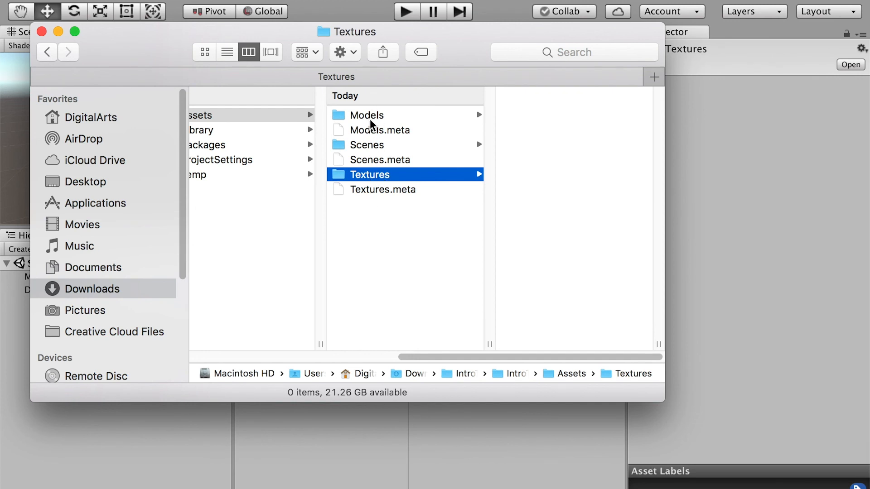
{"action": "left_click", "coordinate": [365, 115]}
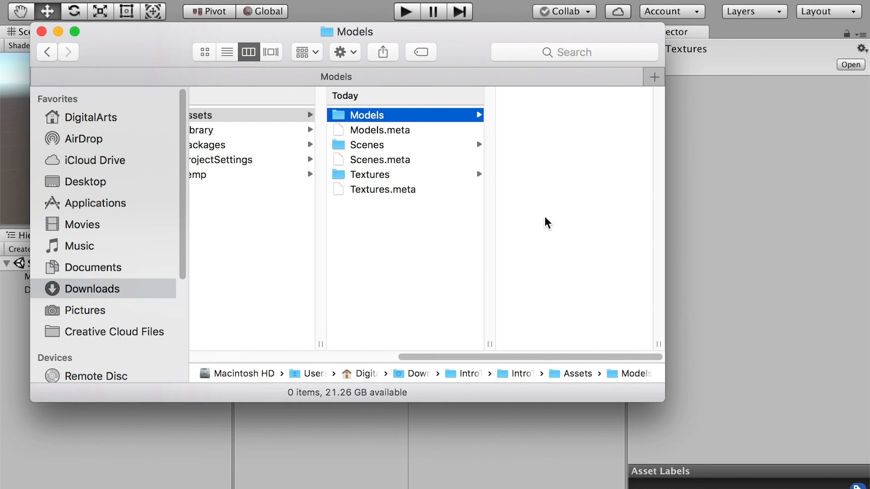
{"action": "mouse_move", "coordinate": [392, 184]}
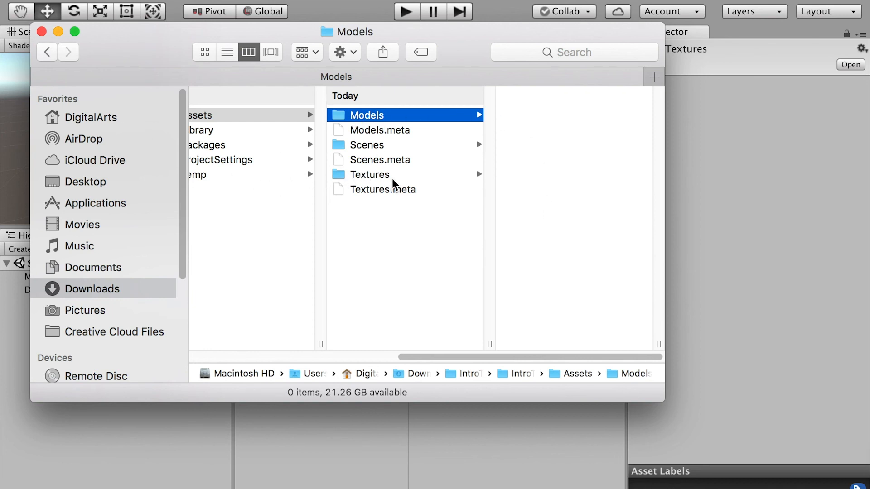
{"action": "left_click", "coordinate": [240, 129]}
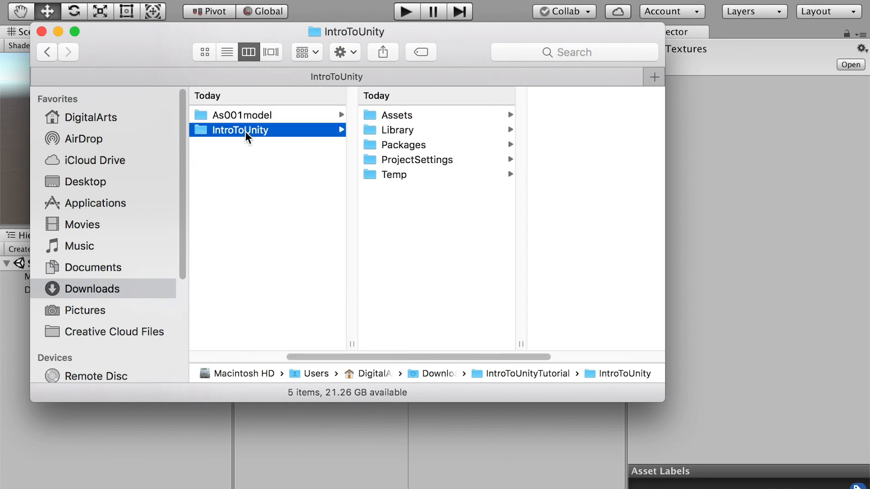
{"action": "left_click", "coordinate": [535, 114]}
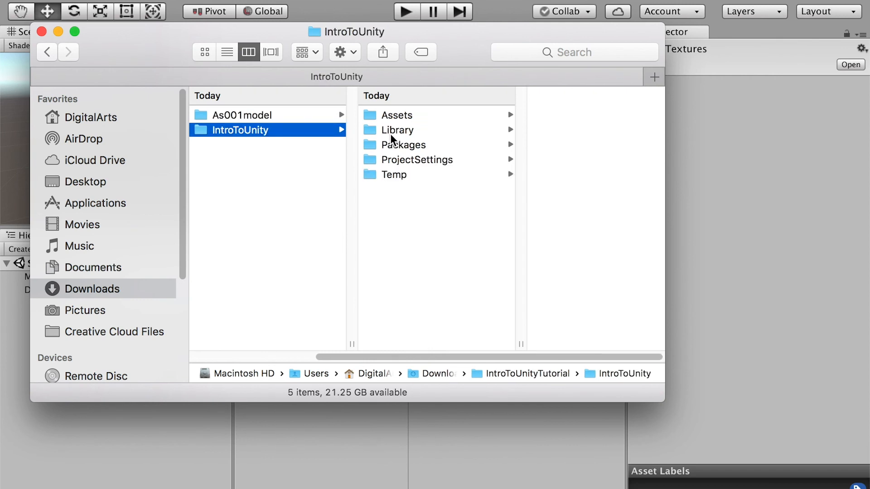
{"action": "left_click", "coordinate": [397, 115]}
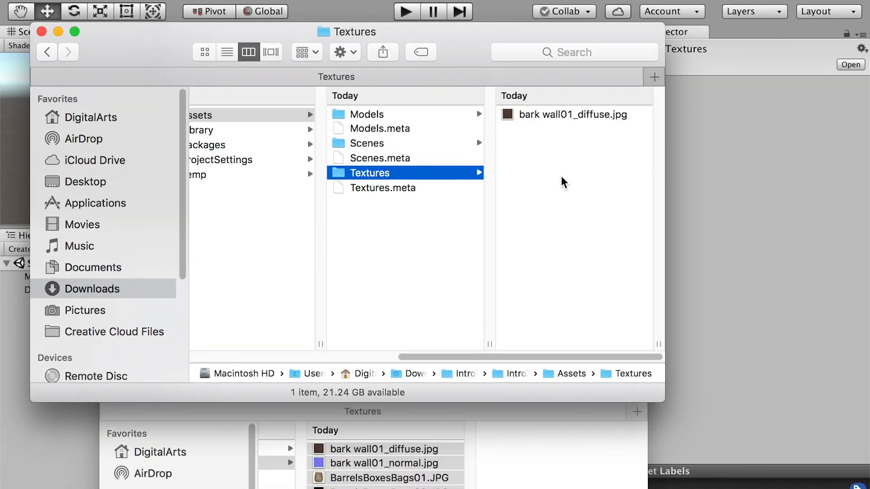
Verify the copied models and textures in Finder, then return to Unity.
{"action": "left_click", "coordinate": [366, 114]}
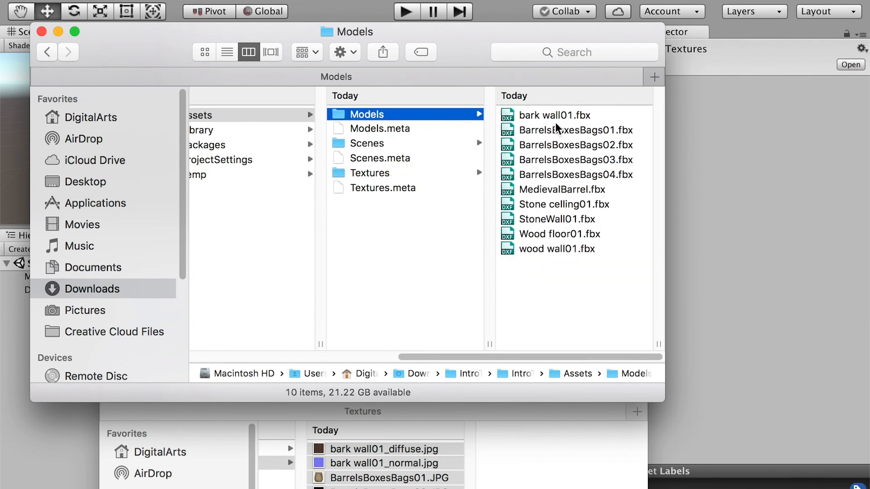
{"action": "left_click", "coordinate": [370, 172]}
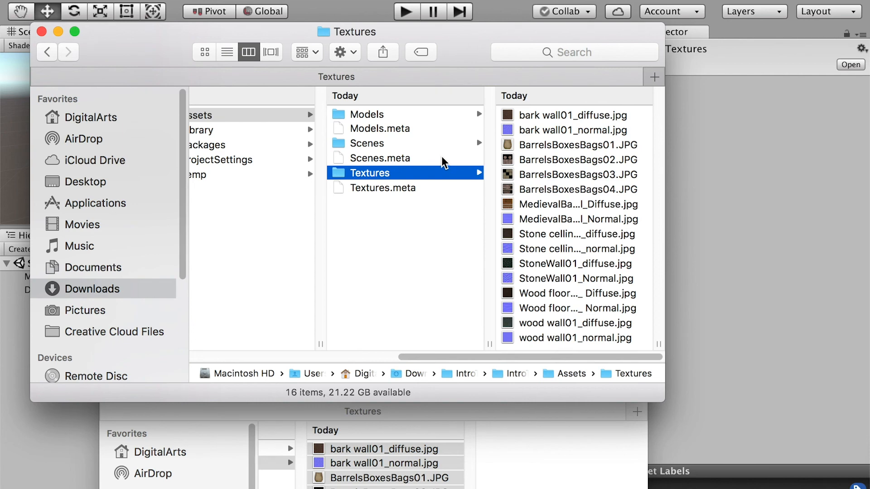
{"action": "left_click", "coordinate": [41, 32]}
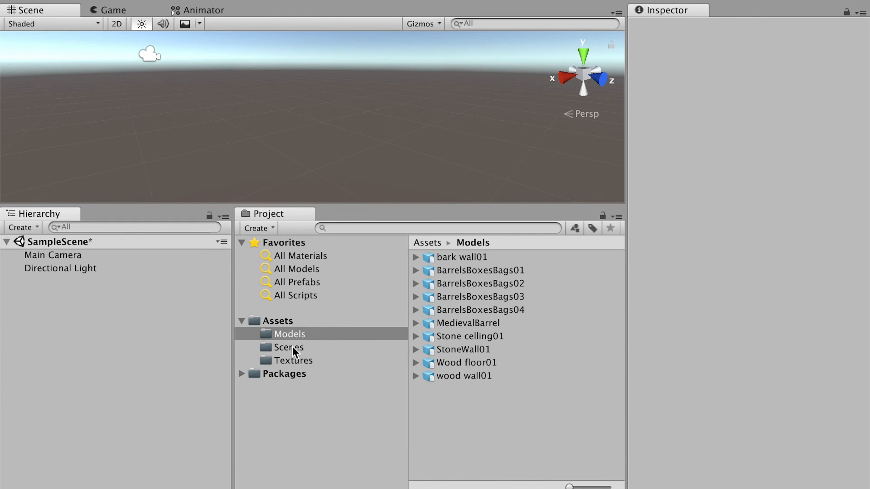
Drag the BarrelsBoxesBags01 sack from Assets/Models into the Scene view.
{"action": "left_click", "coordinate": [289, 359]}
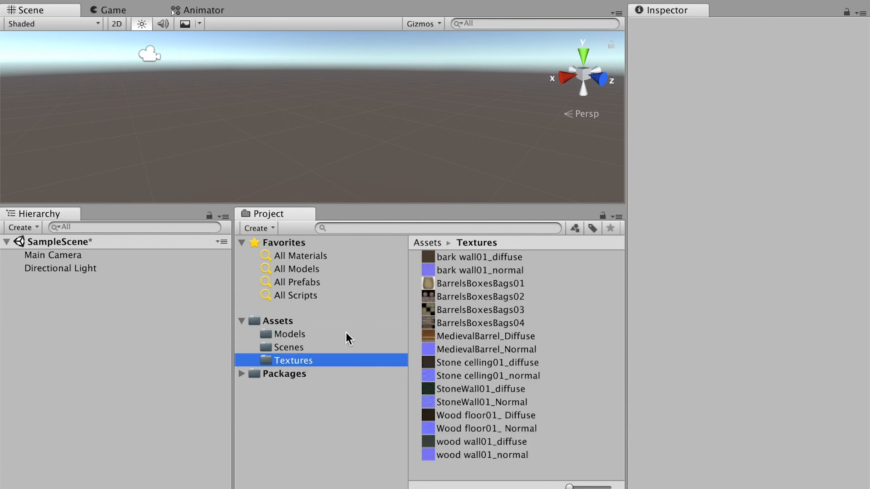
{"action": "left_click", "coordinate": [289, 333]}
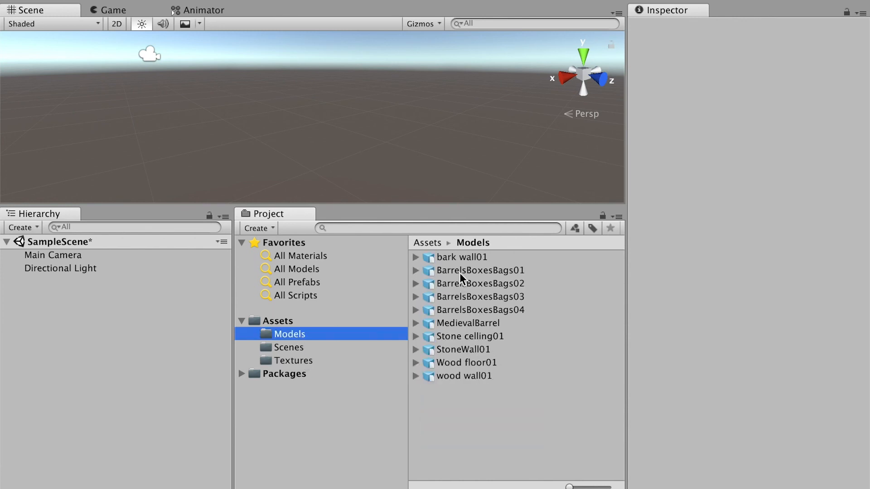
{"action": "left_click", "coordinate": [480, 270]}
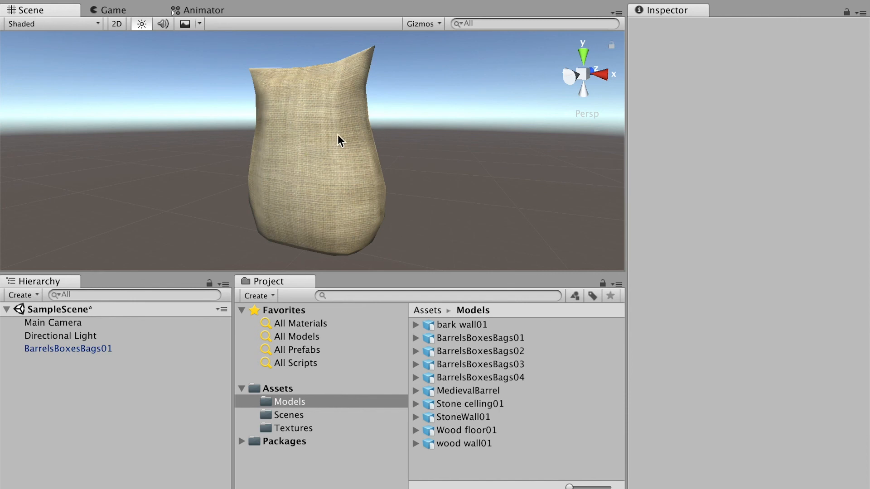
{"action": "mouse_move", "coordinate": [511, 476]}
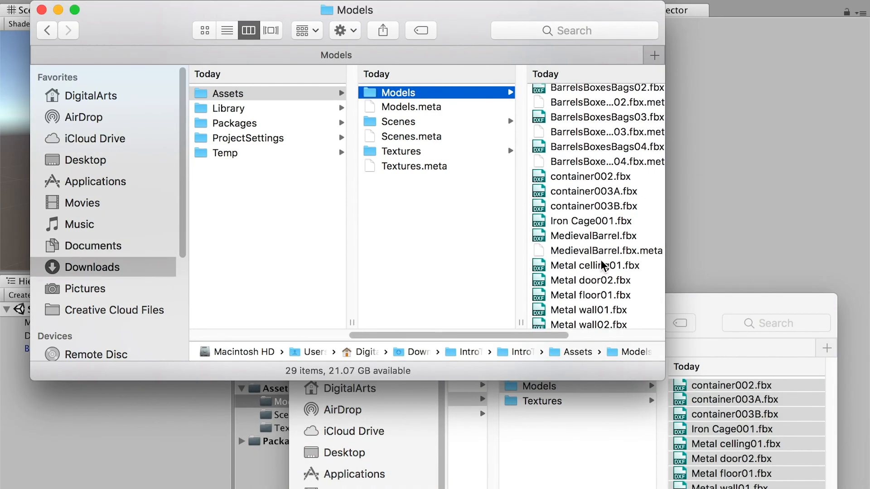
{"action": "mouse_move", "coordinate": [410, 157]}
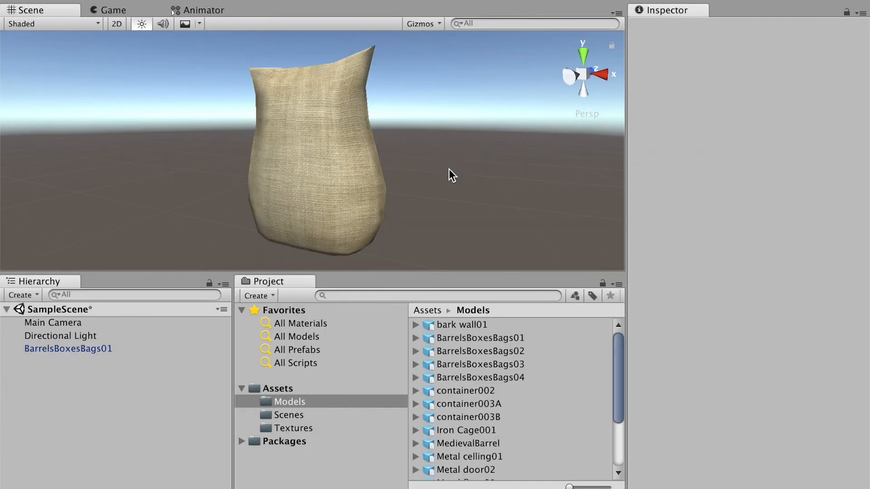
{"action": "mouse_move", "coordinate": [471, 418]}
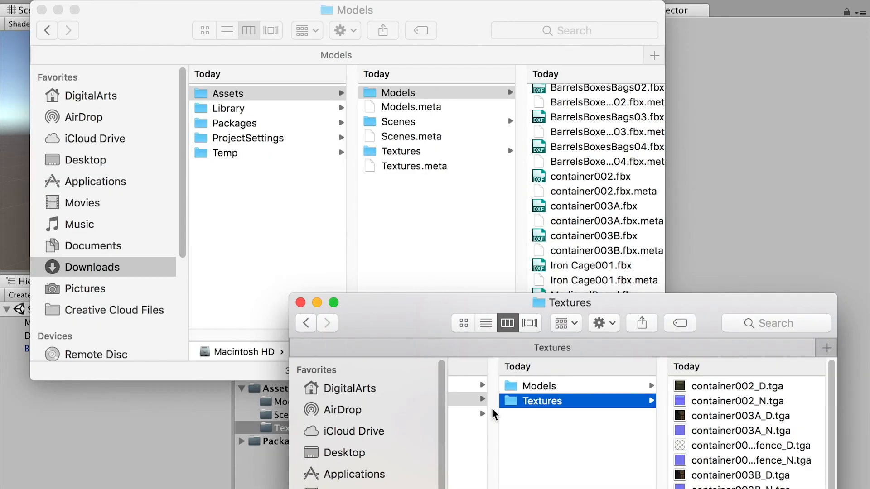
{"action": "mouse_move", "coordinate": [561, 355]}
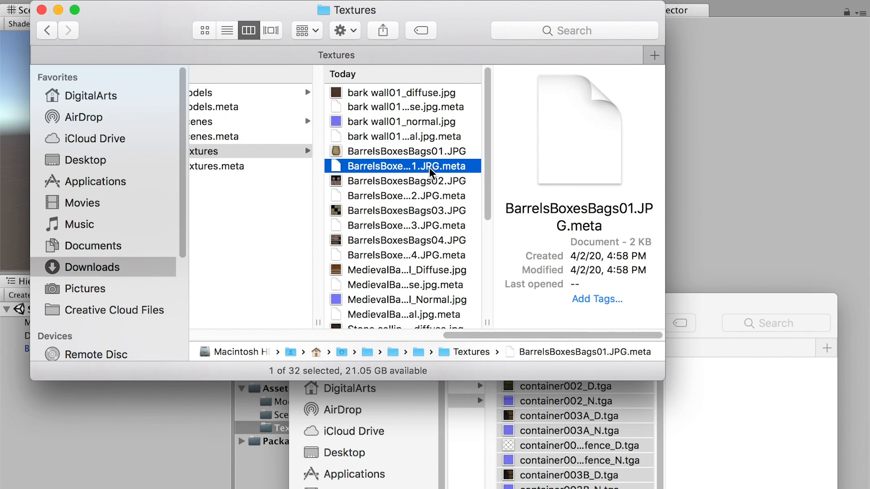
Copy the container, Iron Cage and Metal .fbx files and their .tga textures into Models and Textures.
{"action": "scroll", "scroll_direction": "down", "scroll_amount": 3}
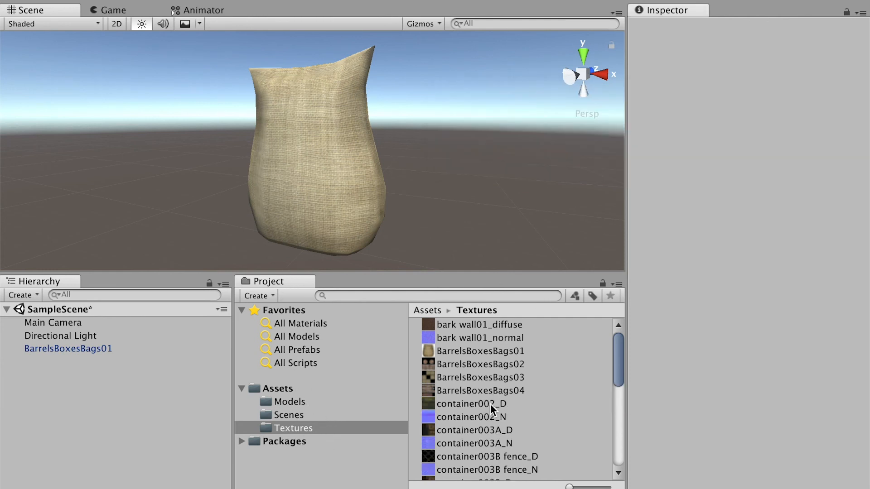
Frame the Scene view on the white container003A model and browse to the Textures folder.
{"action": "left_click", "coordinate": [289, 401]}
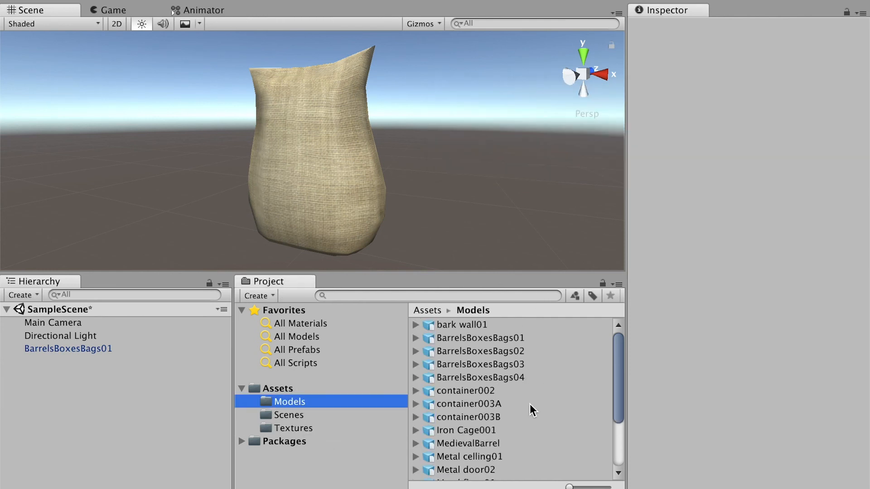
{"action": "left_click", "coordinate": [467, 403]}
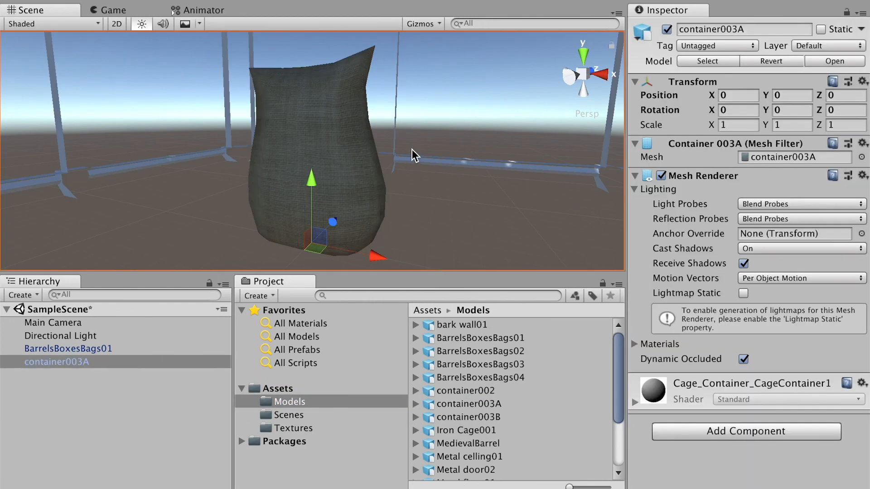
{"action": "left_click_drag", "start_coordinate": [413, 154], "coordinate": [474, 114]}
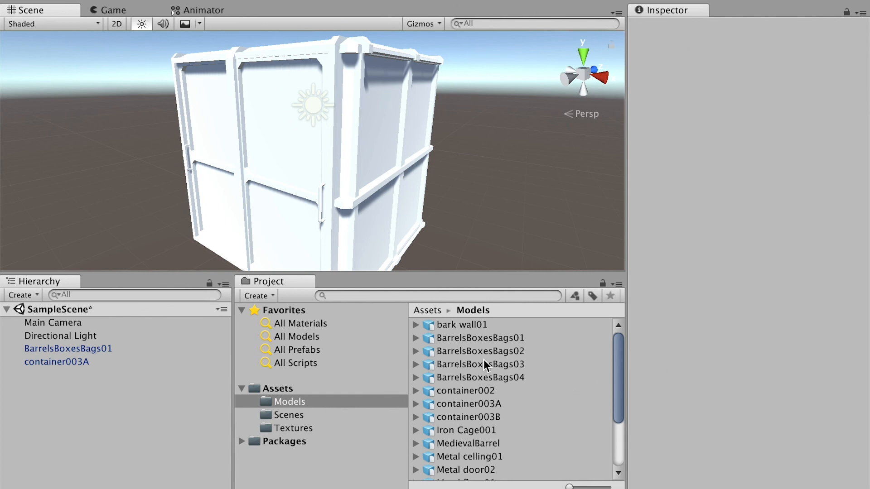
{"action": "mouse_move", "coordinate": [352, 177]}
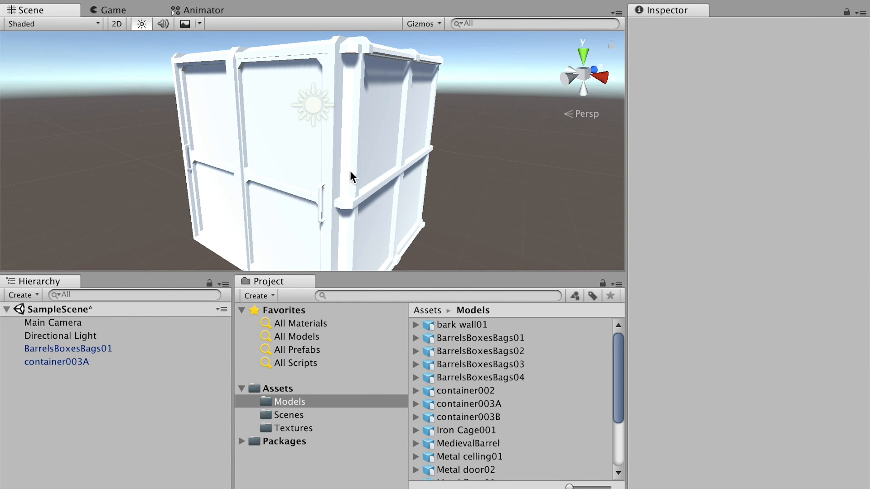
{"action": "mouse_move", "coordinate": [433, 175]}
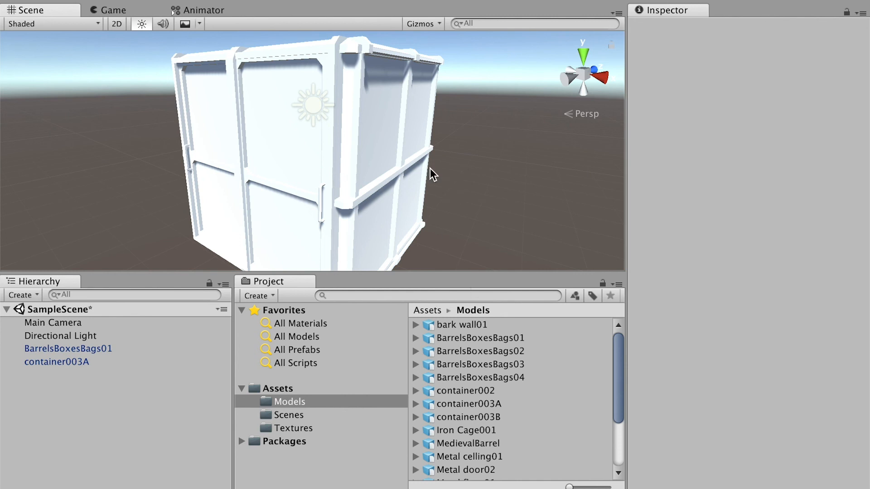
{"action": "mouse_move", "coordinate": [365, 146]}
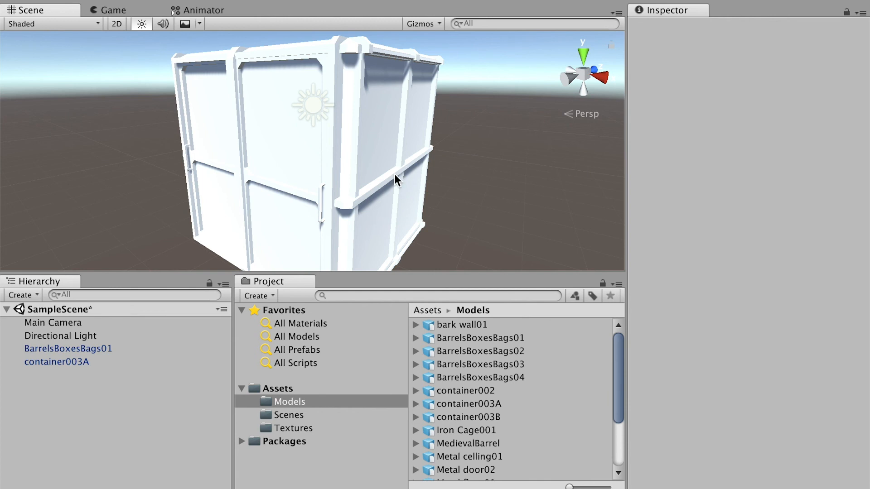
{"action": "left_click", "coordinate": [292, 428]}
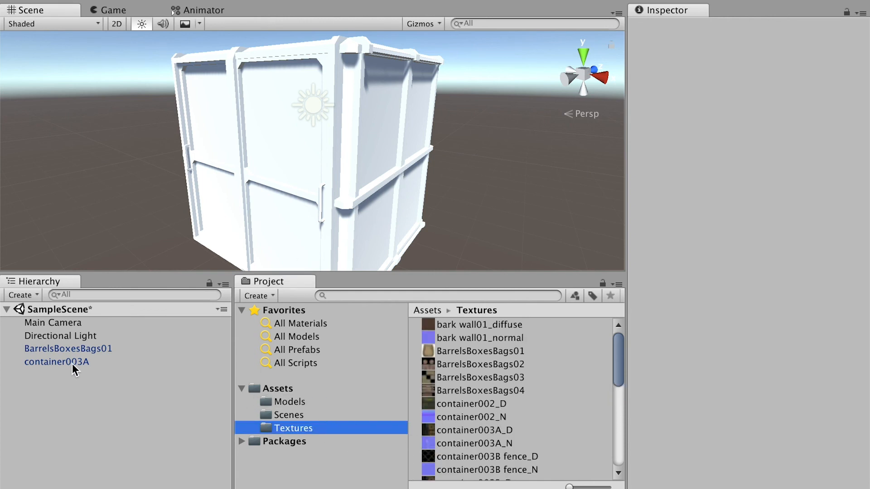
After previewing container003A_N and _D, create a new material named Container03 and begin picking its albedo.
{"action": "left_click", "coordinate": [474, 443]}
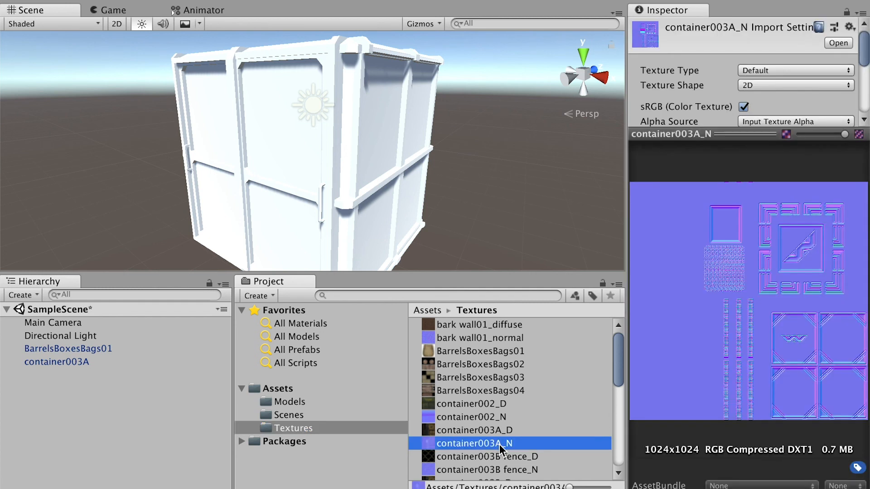
{"action": "left_click", "coordinate": [473, 429]}
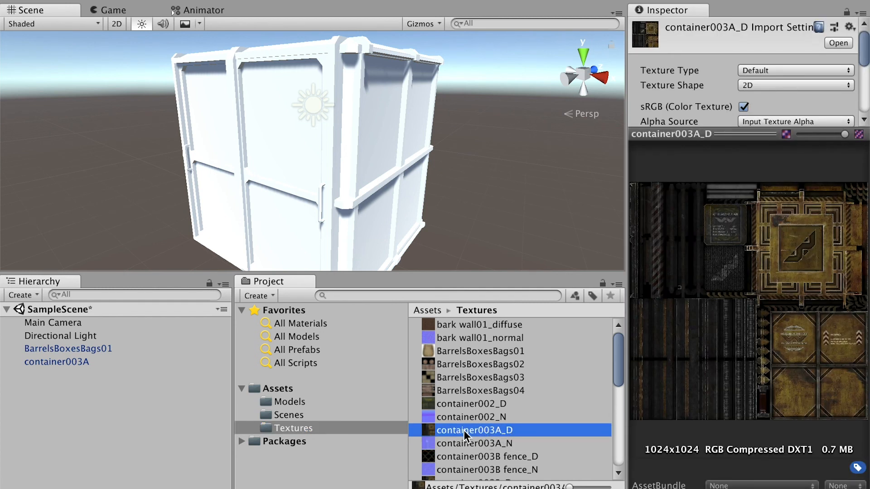
{"action": "right_click", "coordinate": [473, 430]}
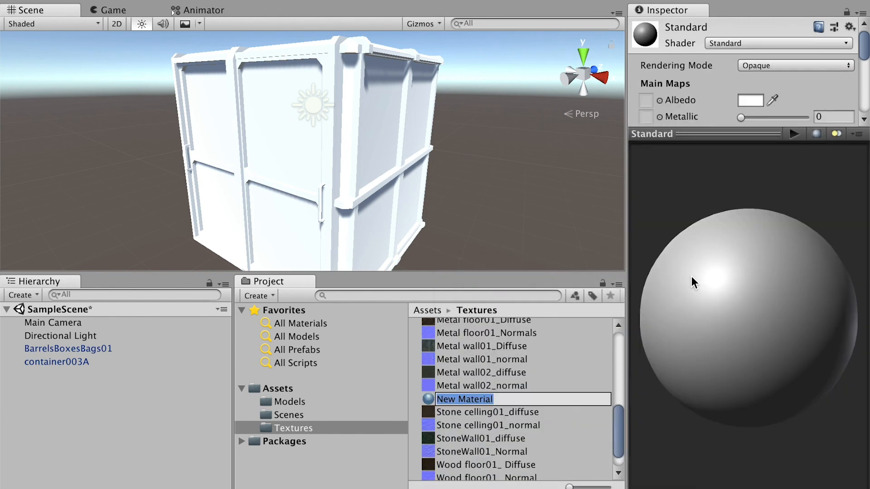
{"action": "type", "text": "C"}
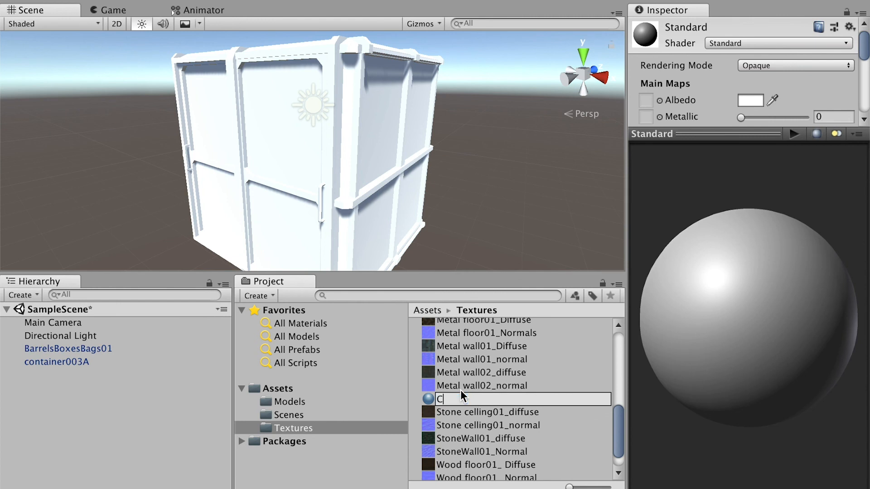
{"action": "type", "text": "ontainer03"}
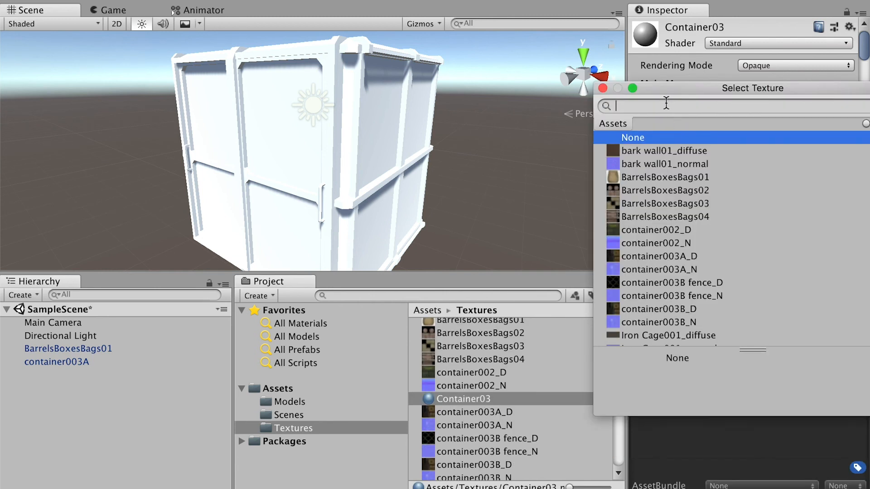
Search 'cont' and assign container003A_D as Container03's albedo so the container shows its rusty surface.
{"action": "type", "text": "cont"}
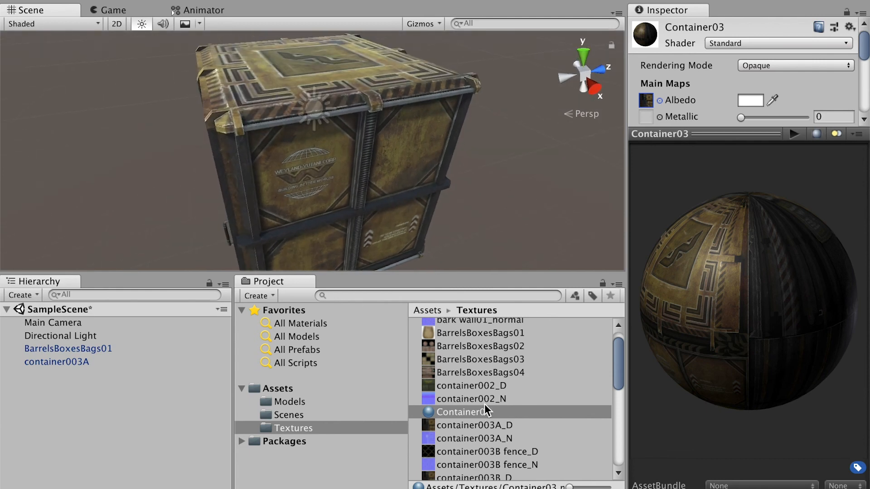
Assign container003A_N to Container03's Normal Map slot and apply Fix Now to mark it as a normal map.
{"action": "left_click", "coordinate": [474, 439]}
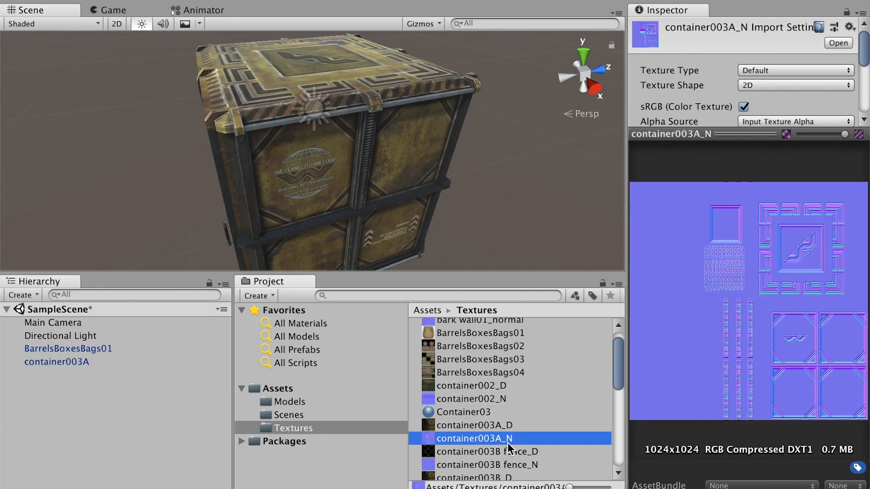
{"action": "left_click", "coordinate": [462, 411]}
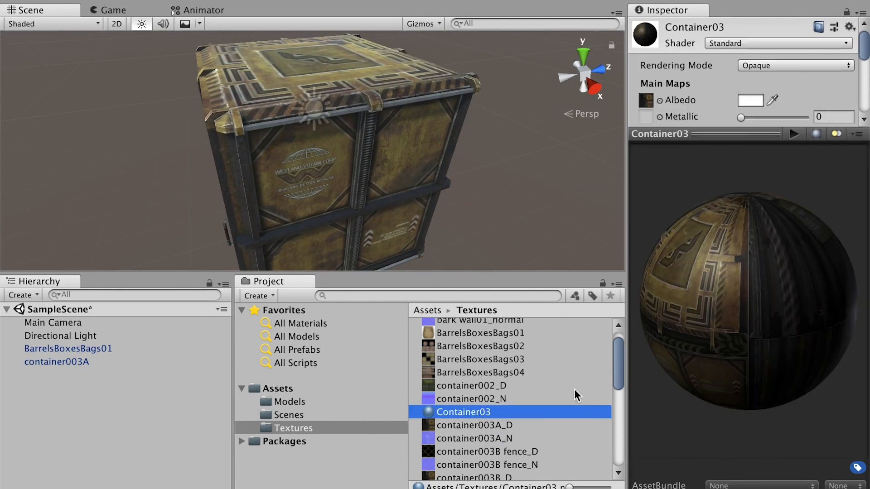
{"action": "scroll", "scroll_direction": "down", "scroll_amount": 3}
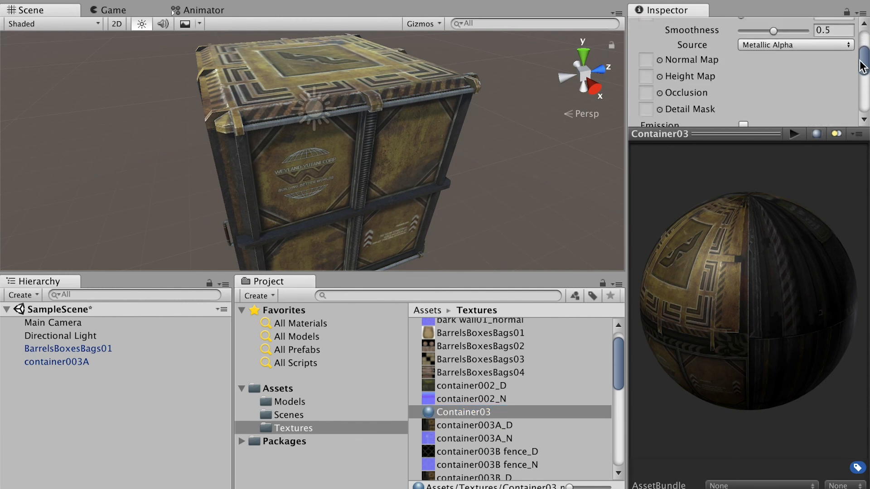
{"action": "left_click", "coordinate": [645, 53]}
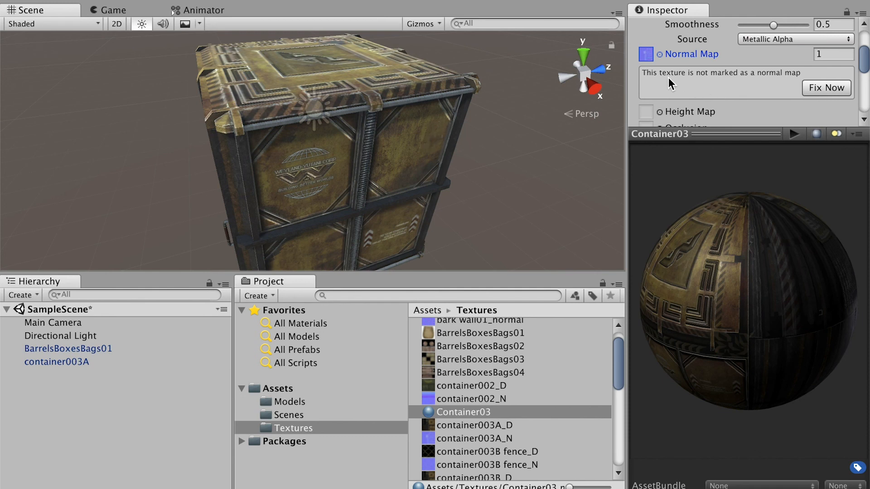
{"action": "mouse_move", "coordinate": [652, 114]}
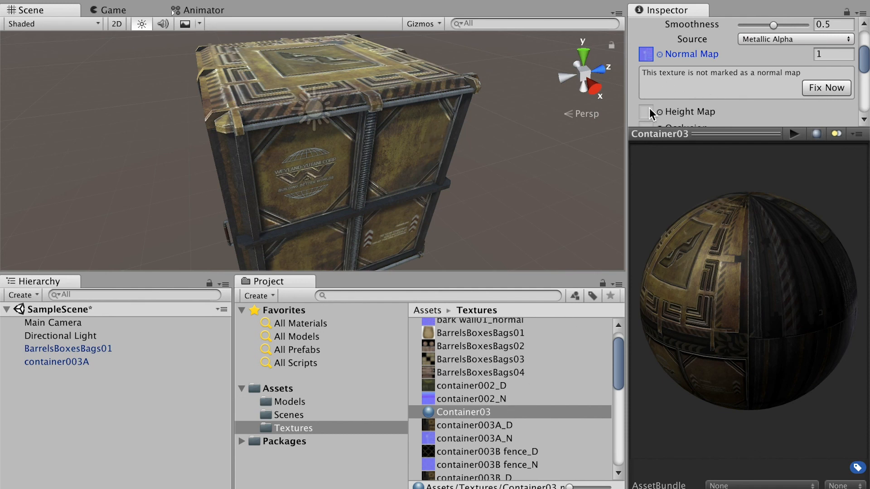
{"action": "mouse_move", "coordinate": [666, 77]}
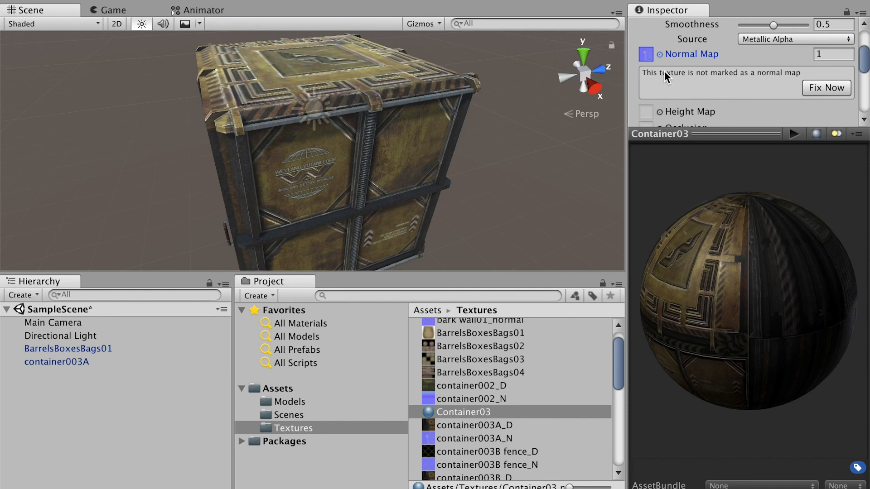
{"action": "mouse_move", "coordinate": [782, 83]}
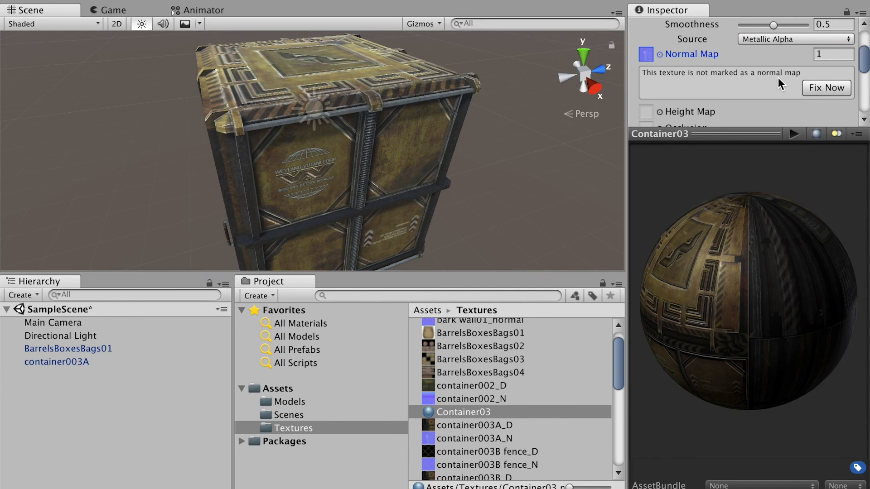
{"action": "mouse_move", "coordinate": [792, 90]}
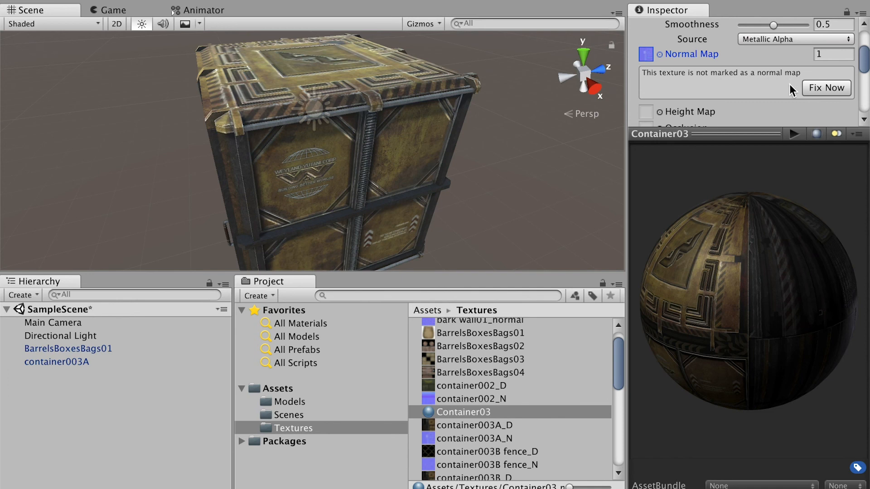
{"action": "left_click", "coordinate": [825, 88]}
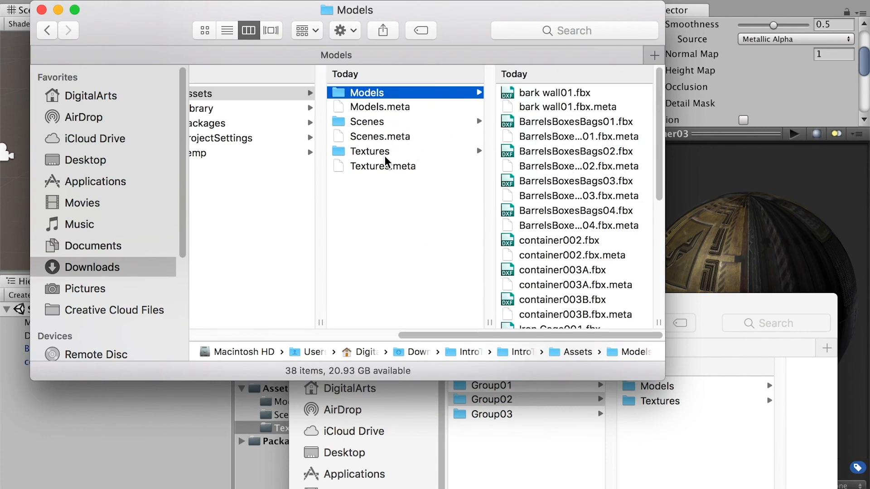
Bring the Unity editor back in front of the Finder Models window, showing the textured container.
{"action": "left_click", "coordinate": [370, 151]}
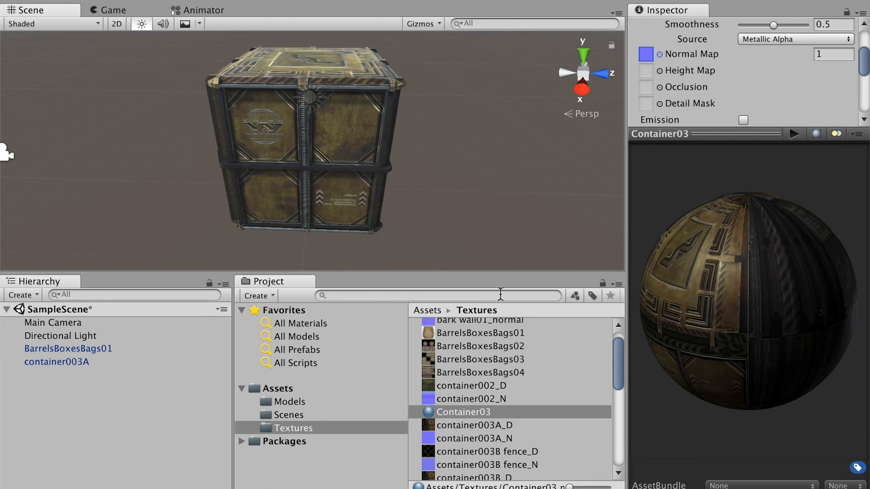
{"action": "mouse_move", "coordinate": [565, 355]}
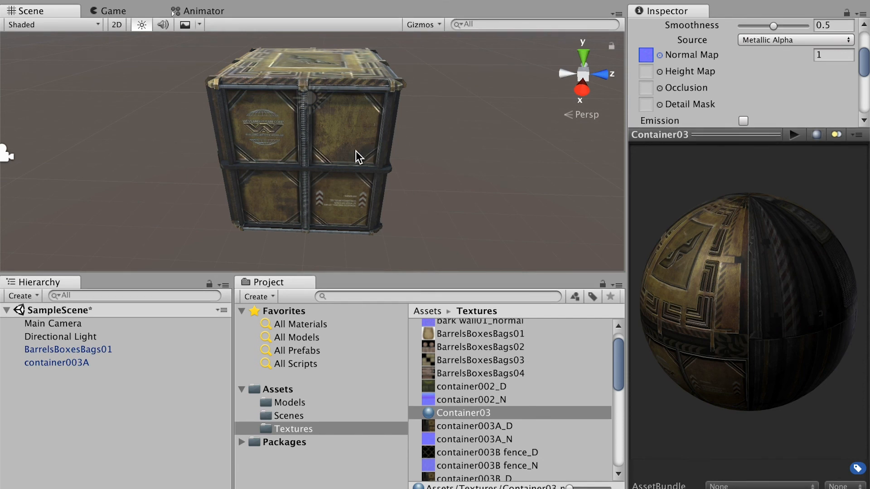
Select BarrelsBoxesBags01 in the Hierarchy and switch it off so only the container remains visible.
{"action": "left_click", "coordinate": [56, 363]}
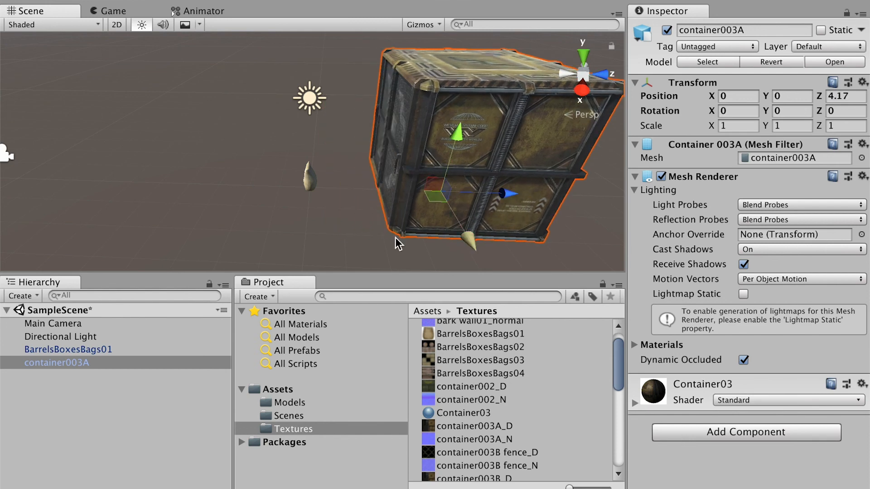
{"action": "left_click", "coordinate": [68, 349]}
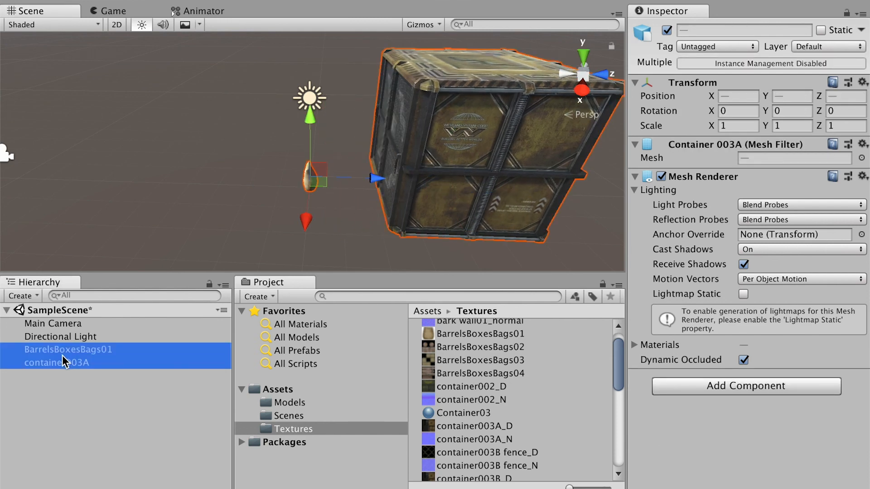
{"action": "left_click", "coordinate": [68, 350]}
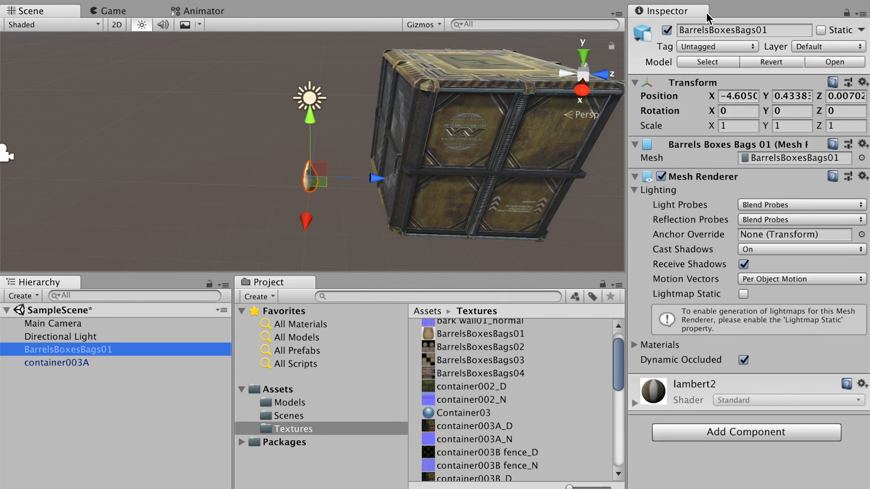
{"action": "mouse_move", "coordinate": [696, 110]}
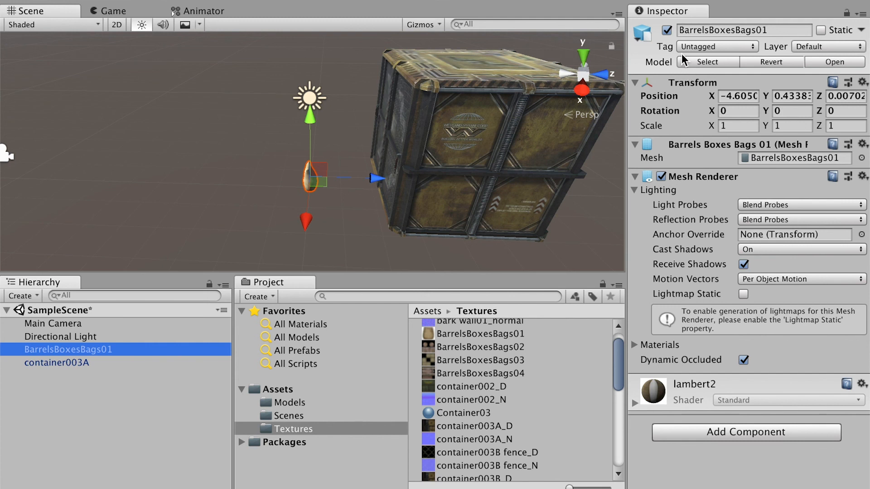
{"action": "mouse_move", "coordinate": [682, 60]}
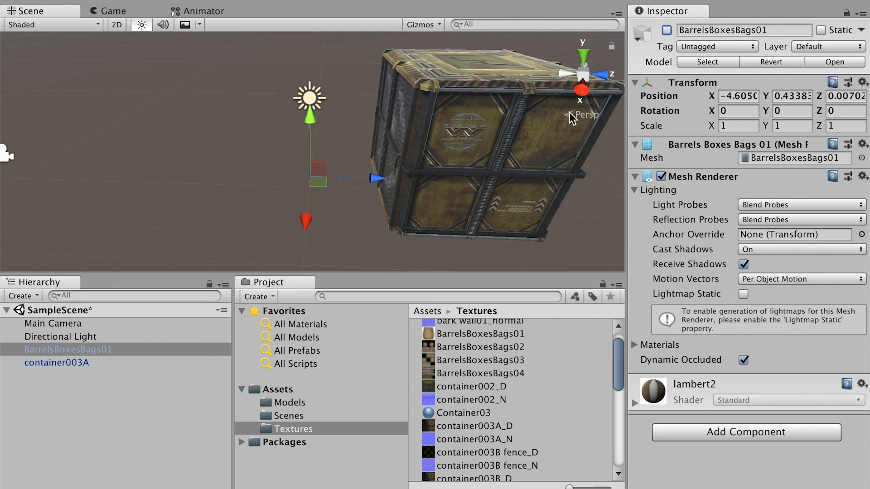
{"action": "left_click", "coordinate": [57, 362]}
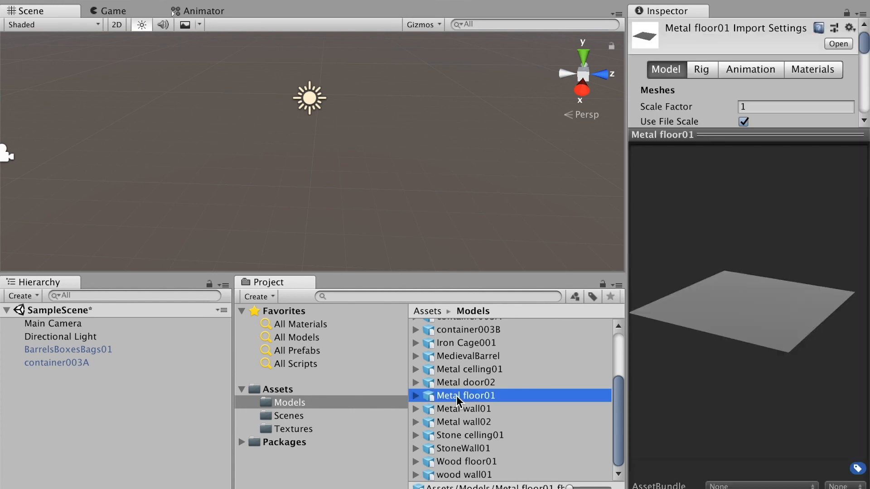
Drop Metal floor01 into the scene and preview the floor diffuse and normal-map textures.
{"action": "left_click_drag", "start_coordinate": [464, 396], "coordinate": [308, 167]}
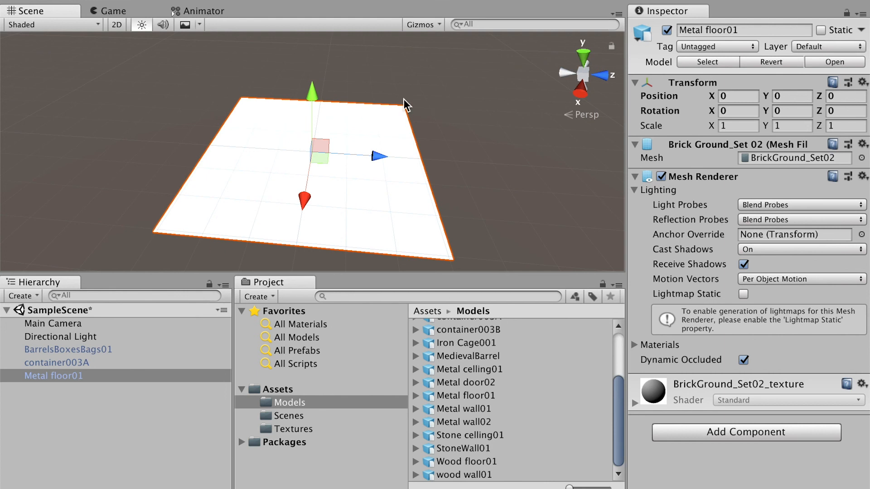
{"action": "left_click", "coordinate": [292, 429]}
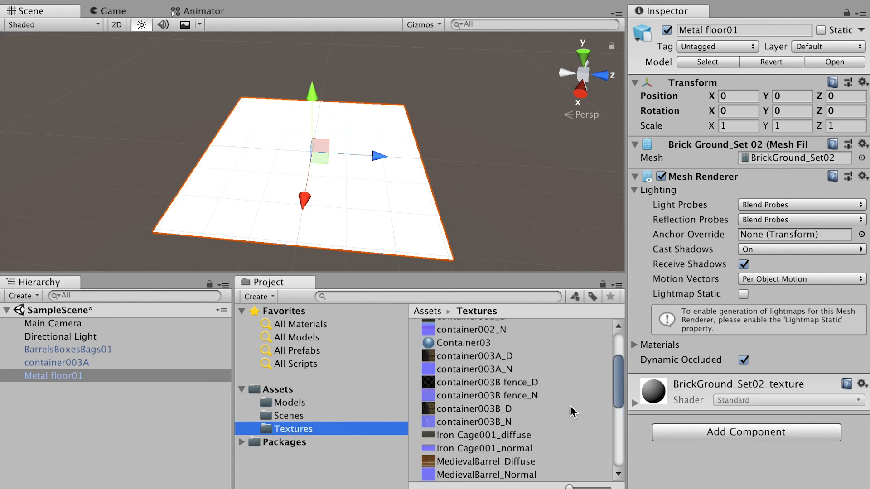
{"action": "left_click", "coordinate": [483, 375]}
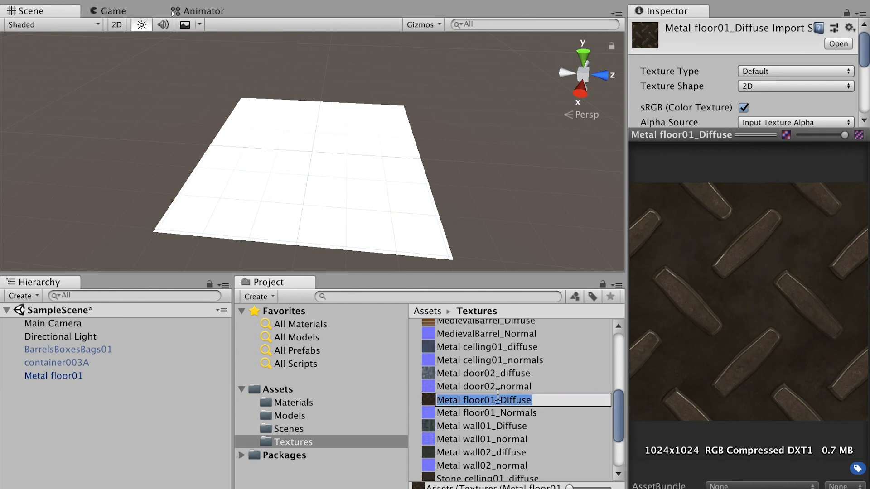
{"action": "left_click", "coordinate": [483, 385]}
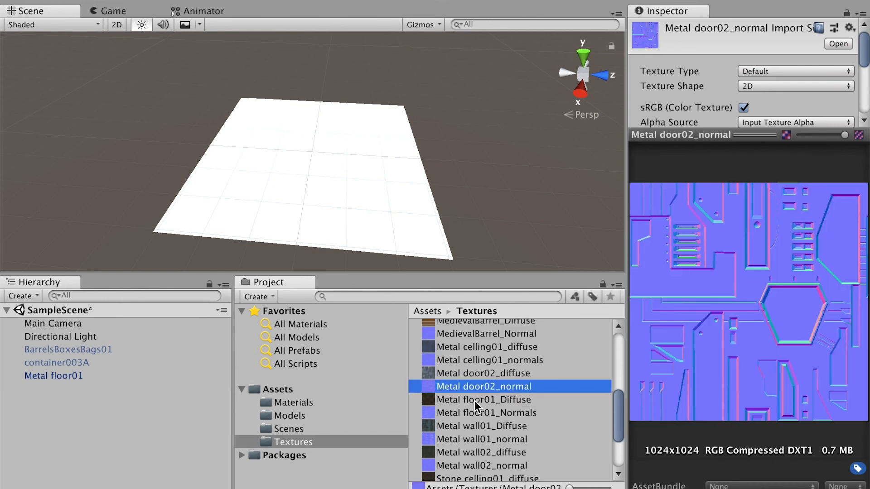
Create a Metal floor01 material with Metal floor01_Diffuse albedo and fixed normal map, and apply it to the floor plane.
{"action": "right_click", "coordinate": [482, 387]}
{"action": "type", "text": "Metal floor01"}
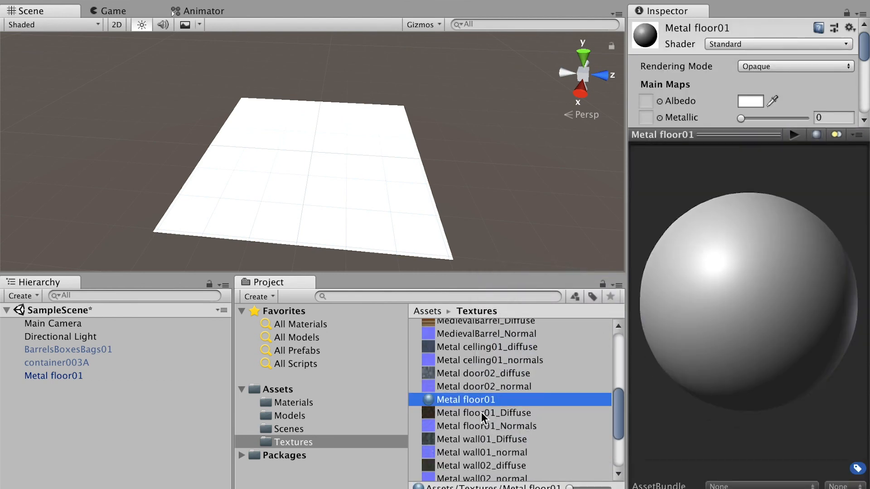
{"action": "left_click", "coordinate": [755, 101]}
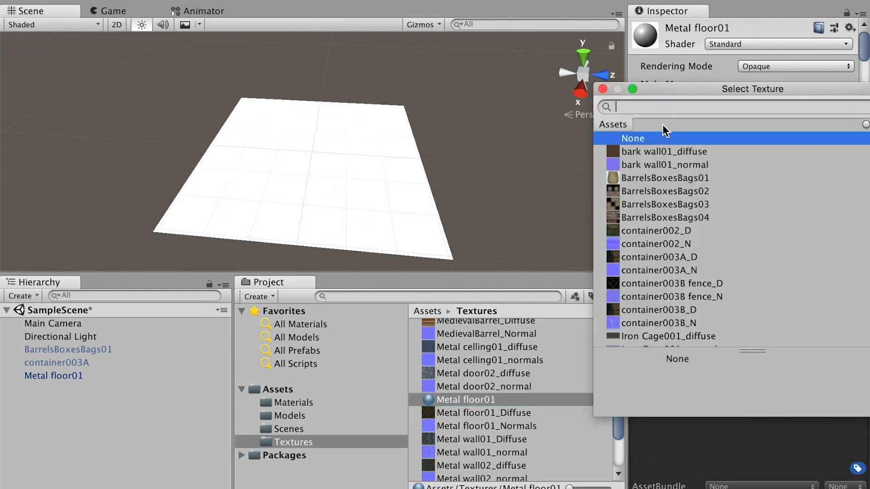
{"action": "type", "text": "Metal floor01"}
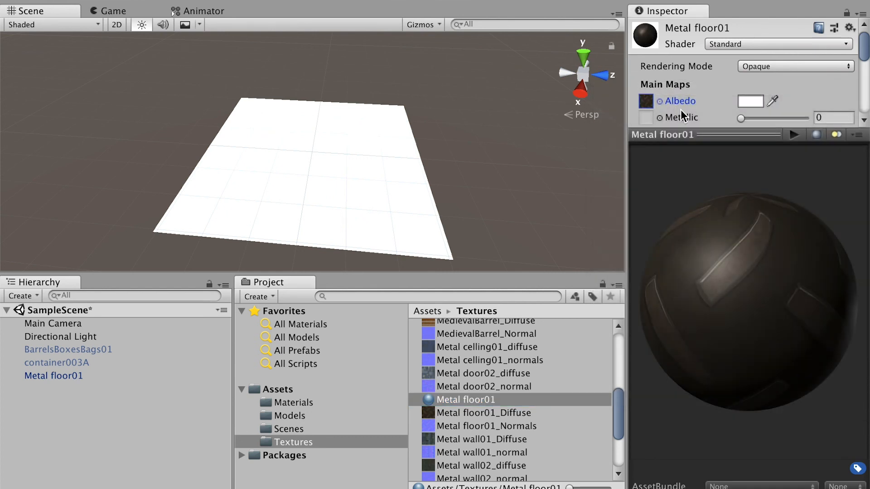
{"action": "scroll", "scroll_direction": "down", "scroll_amount": 3}
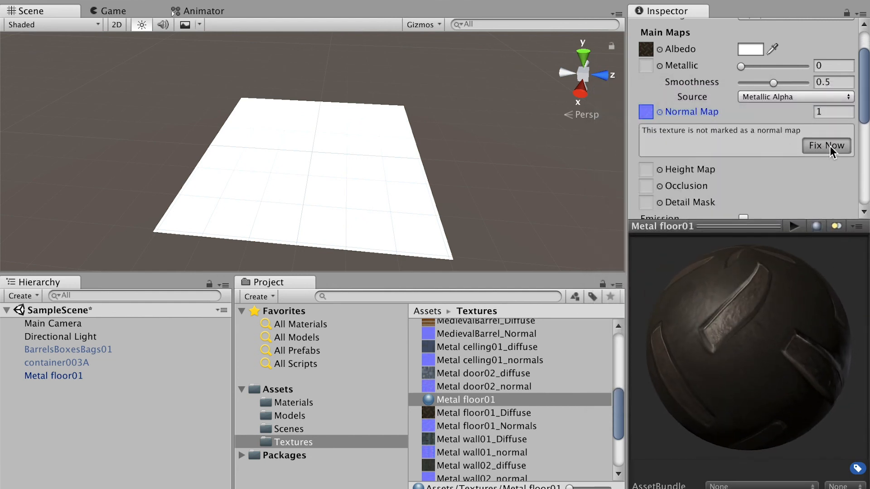
{"action": "left_click", "coordinate": [826, 145]}
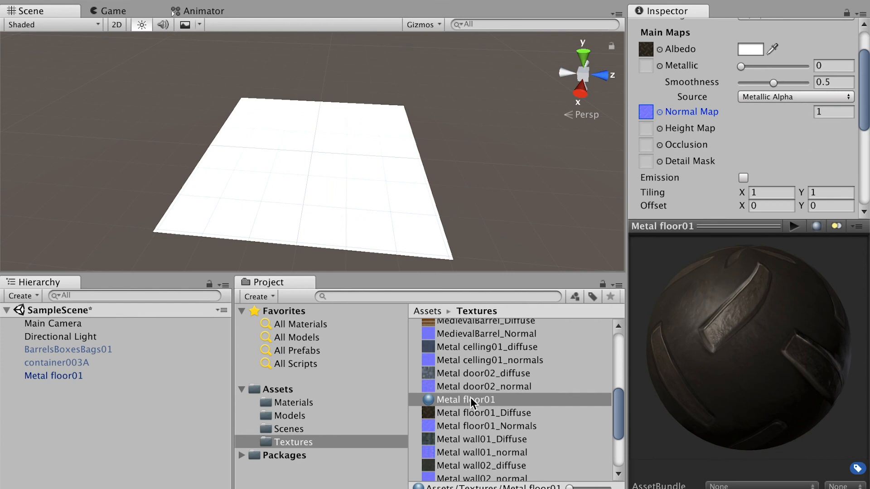
{"action": "left_click", "coordinate": [465, 399]}
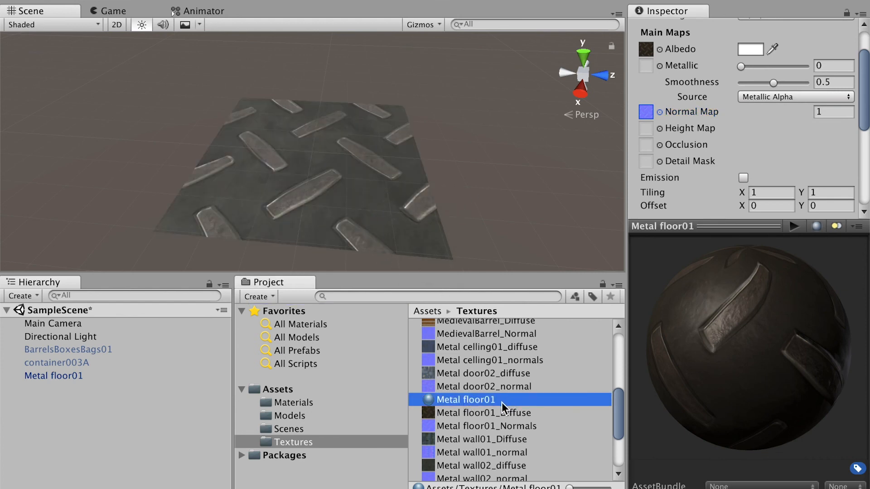
{"action": "left_click", "coordinate": [53, 375]}
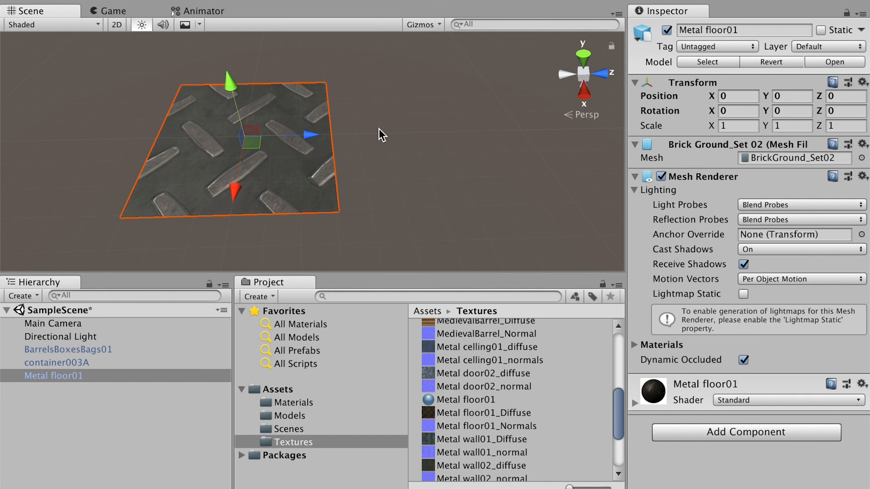
{"action": "mouse_move", "coordinate": [262, 127]}
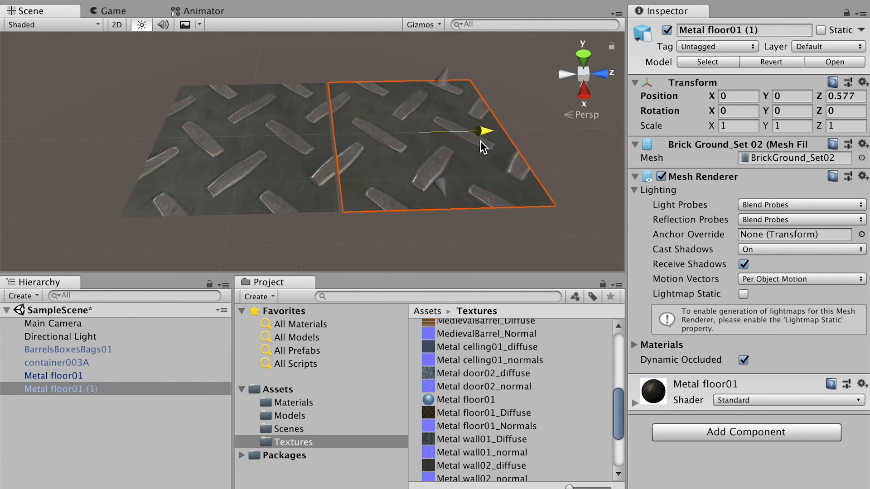
Duplicate the metal floor tile and vertex-snap copies edge to edge into a large treadplate grid.
{"action": "scroll", "scroll_direction": "down", "scroll_amount": 3}
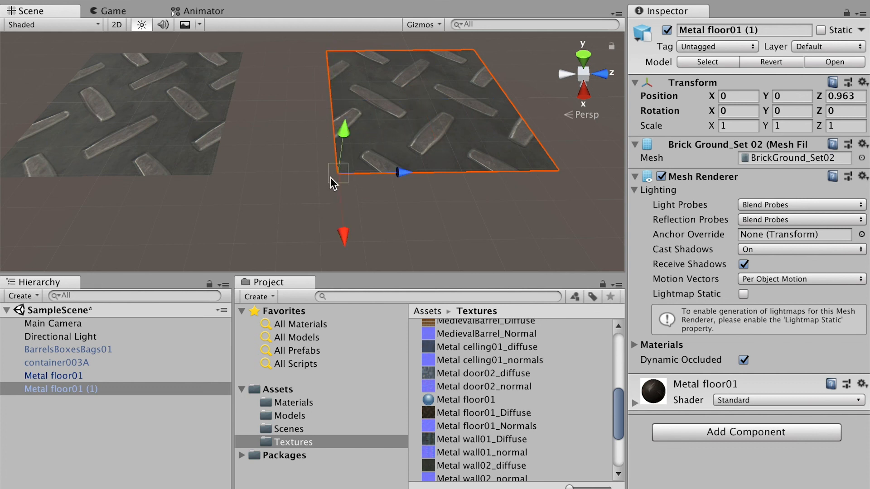
{"action": "mouse_move", "coordinate": [337, 177]}
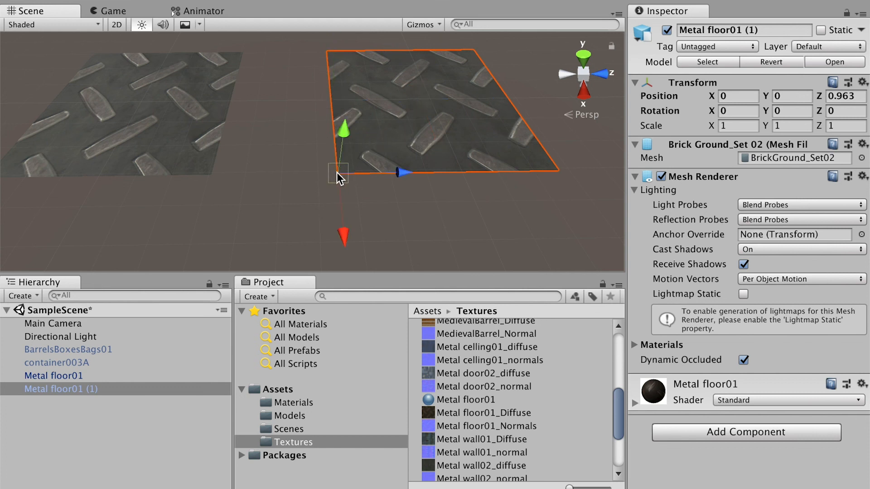
{"action": "left_click_drag", "start_coordinate": [337, 178], "coordinate": [209, 175]}
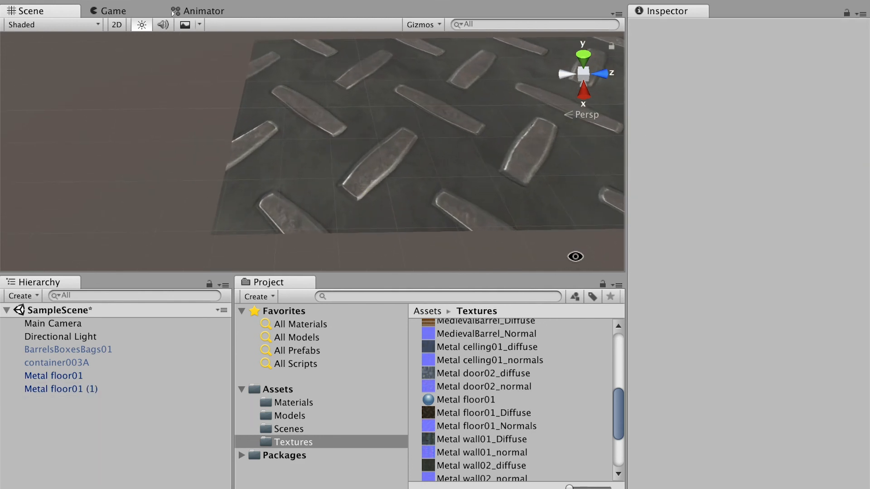
{"action": "left_click", "coordinate": [61, 389]}
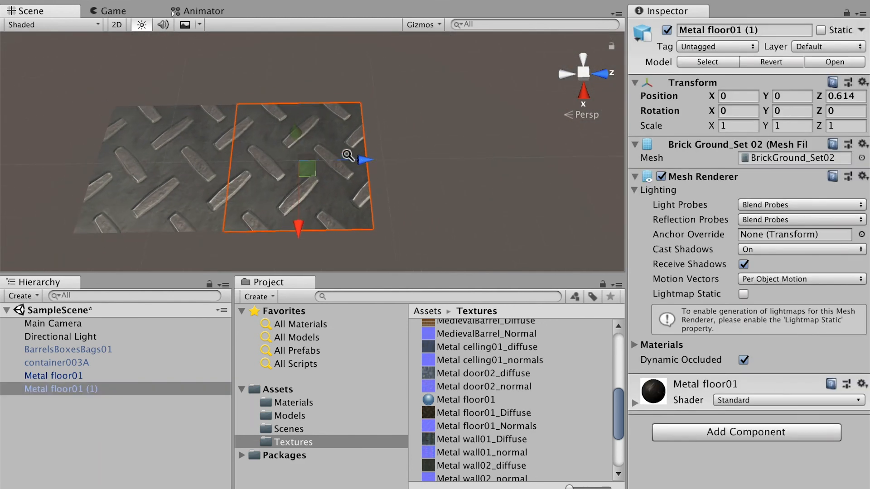
{"action": "left_click", "coordinate": [53, 375]}
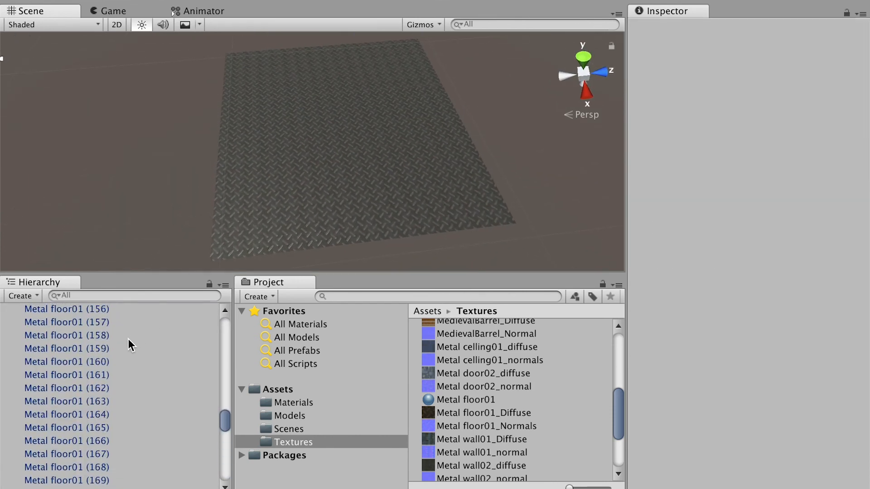
Select BarrelsBoxesBags01 and frame the container and sack standing on the metal floor.
{"action": "left_click", "coordinate": [69, 350]}
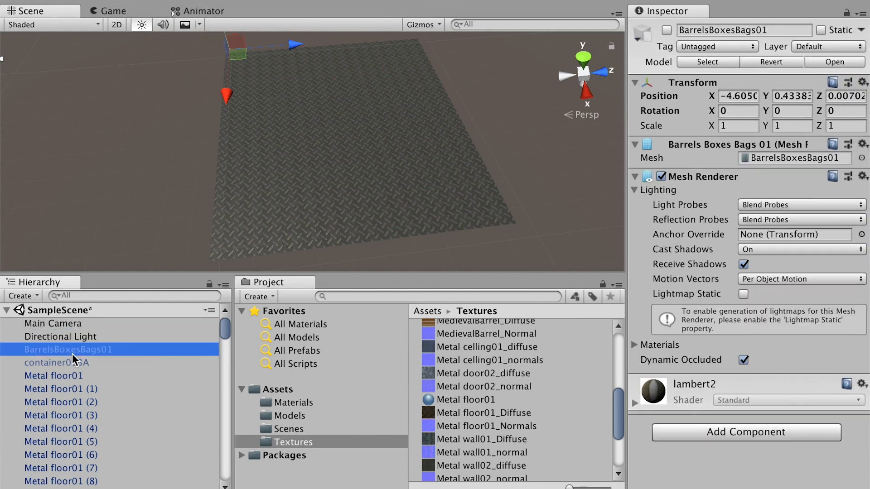
{"action": "left_click", "coordinate": [56, 363]}
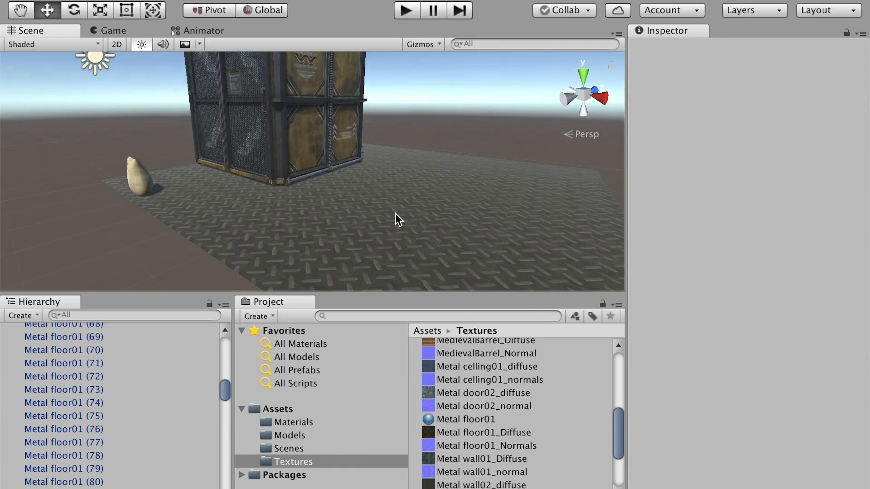
{"action": "mouse_move", "coordinate": [307, 120]}
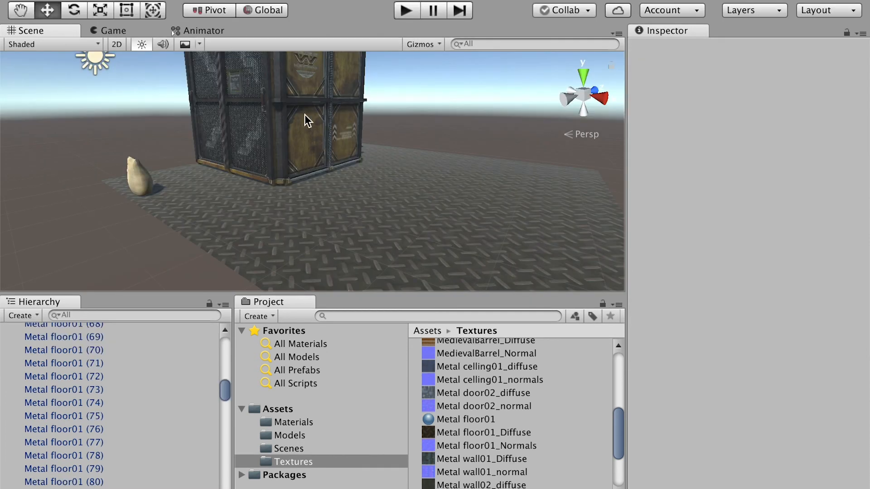
Import the standard Characters package with all files and accept the automatic API update.
{"action": "left_click", "coordinate": [179, 9]}
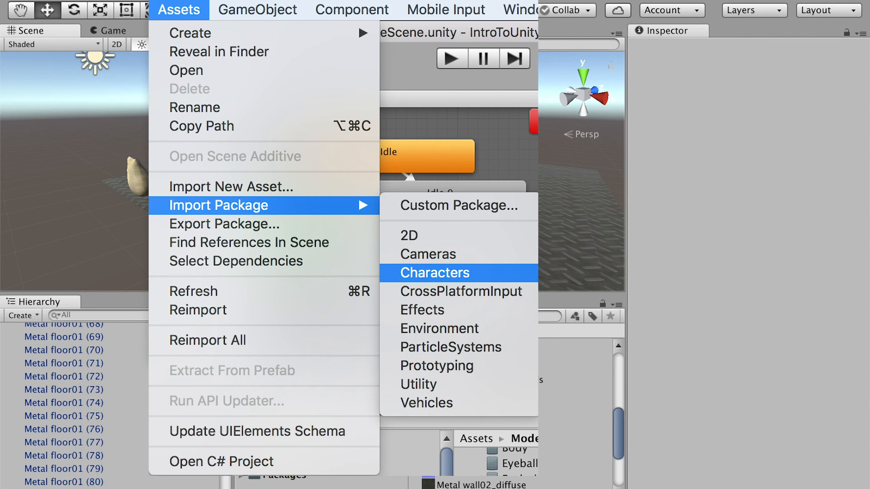
{"action": "left_click", "coordinate": [436, 273]}
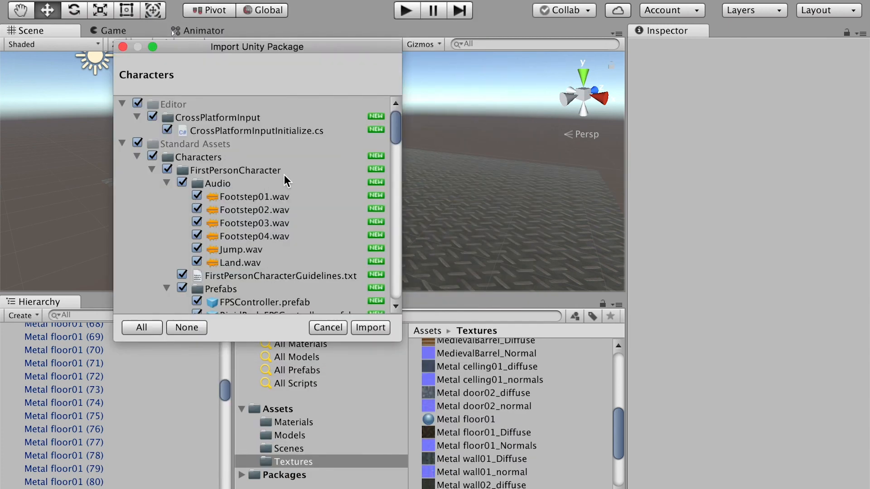
{"action": "left_click", "coordinate": [369, 327]}
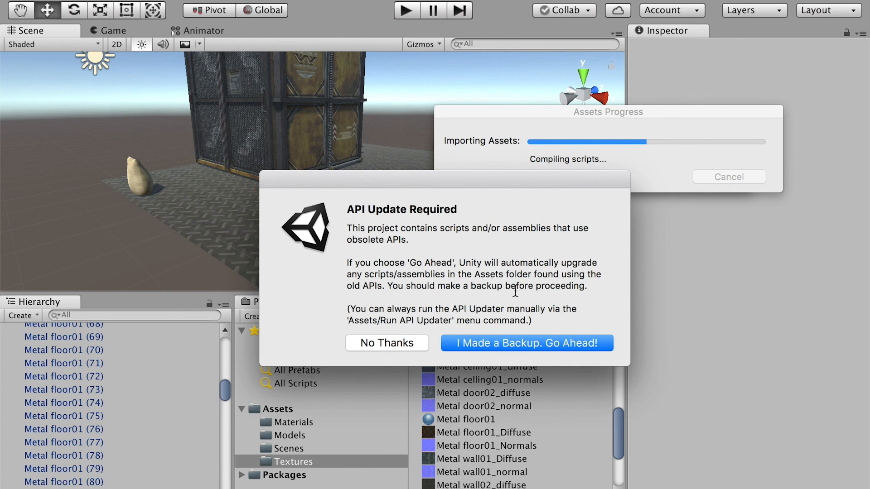
{"action": "mouse_move", "coordinate": [411, 340]}
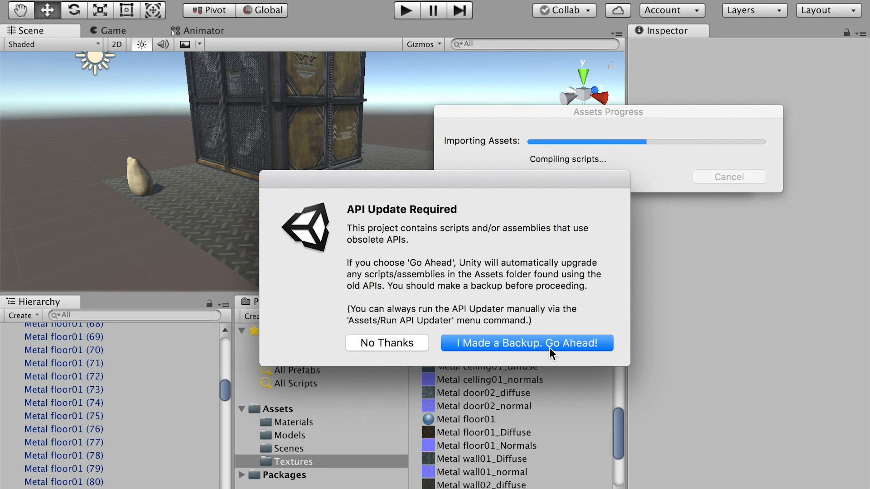
{"action": "left_click", "coordinate": [526, 342]}
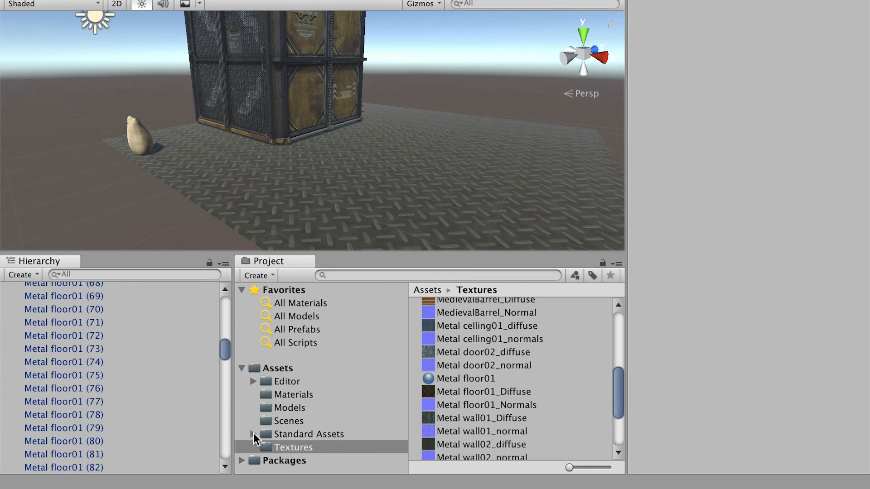
Browse Standard Assets > Characters > FirstPersonCharacter down to its Prefabs folder.
{"action": "left_click", "coordinate": [253, 434]}
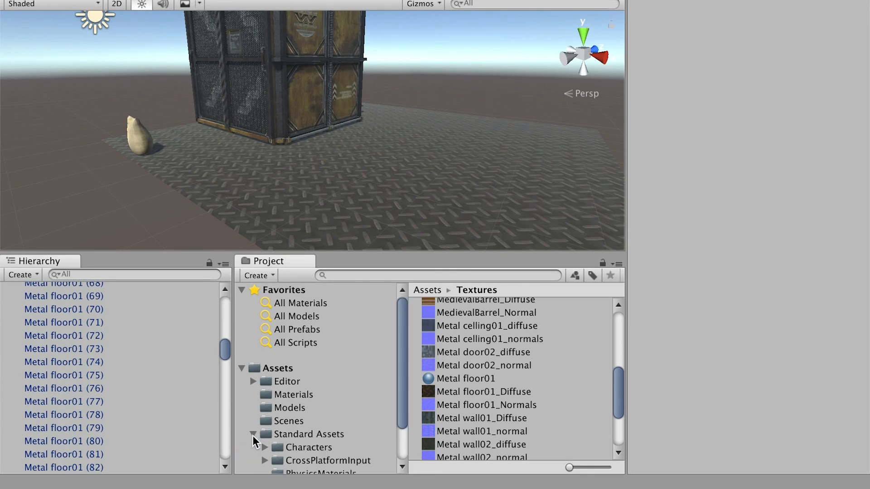
{"action": "left_click", "coordinate": [309, 398]}
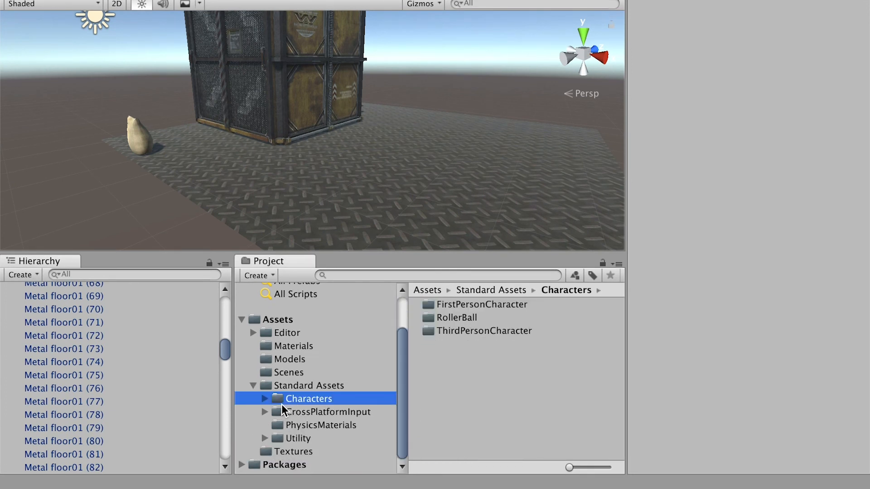
{"action": "left_click", "coordinate": [481, 304]}
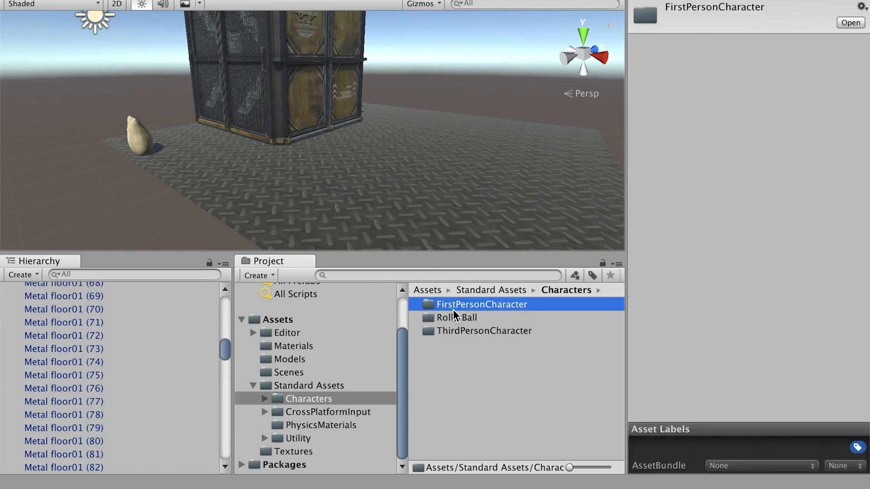
{"action": "double_click", "coordinate": [481, 305]}
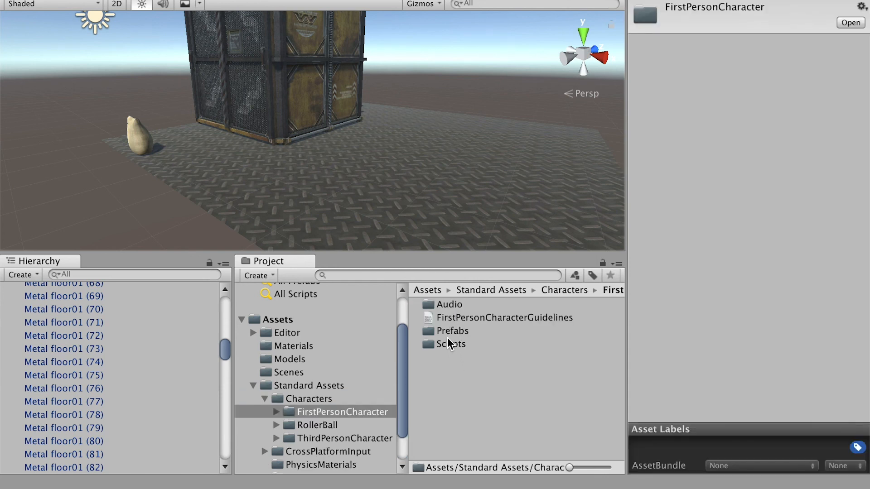
{"action": "left_click", "coordinate": [453, 330]}
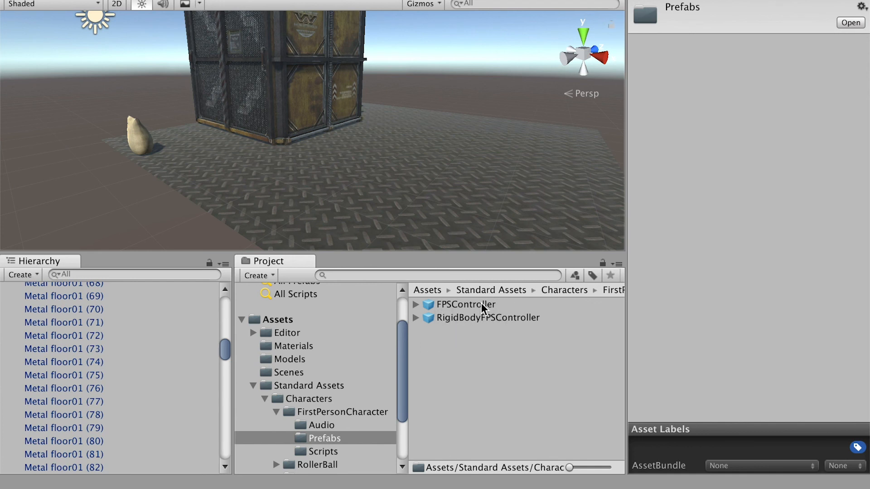
Drag the FPSController prefab onto the floor in front of the metal container.
{"action": "left_click_drag", "start_coordinate": [462, 304], "coordinate": [389, 158]}
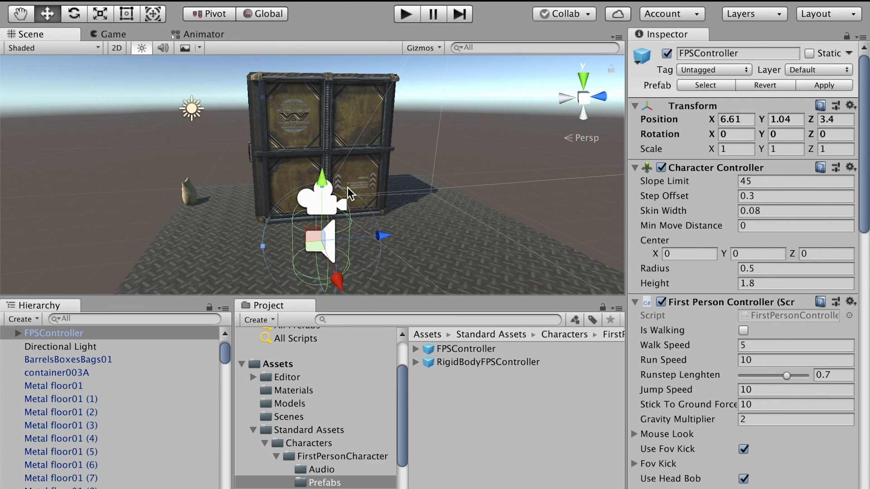
{"action": "mouse_move", "coordinate": [341, 241]}
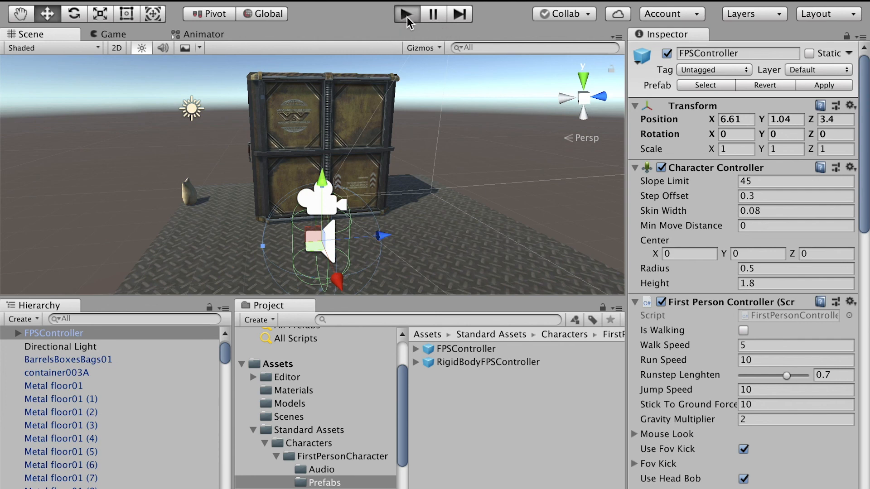
{"action": "left_click", "coordinate": [406, 14]}
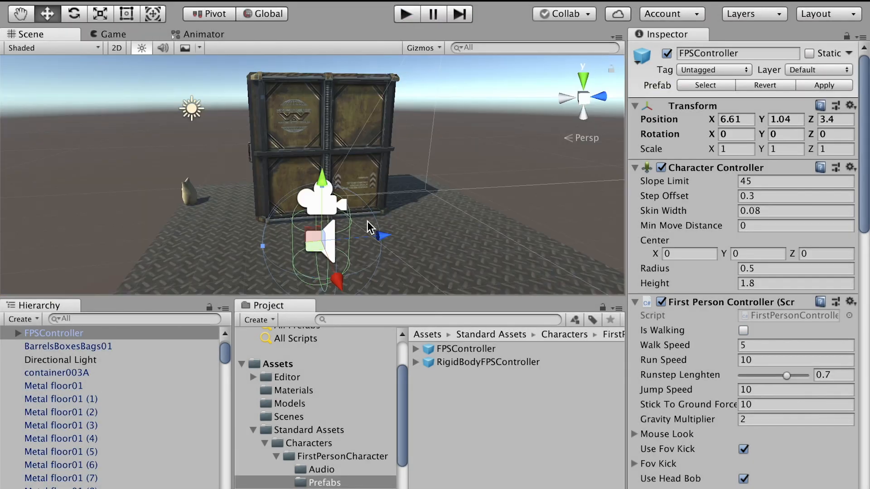
{"action": "left_click_drag", "start_coordinate": [366, 227], "coordinate": [400, 250]}
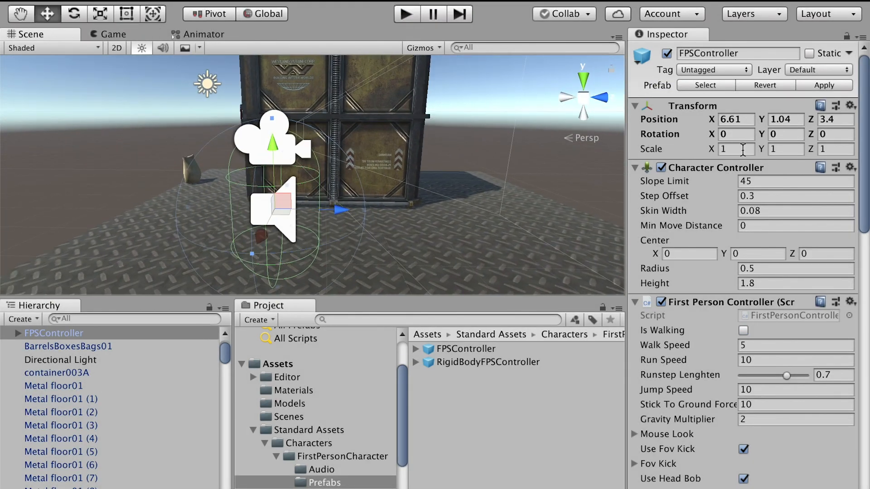
{"action": "scroll", "scroll_direction": "down", "scroll_amount": 3}
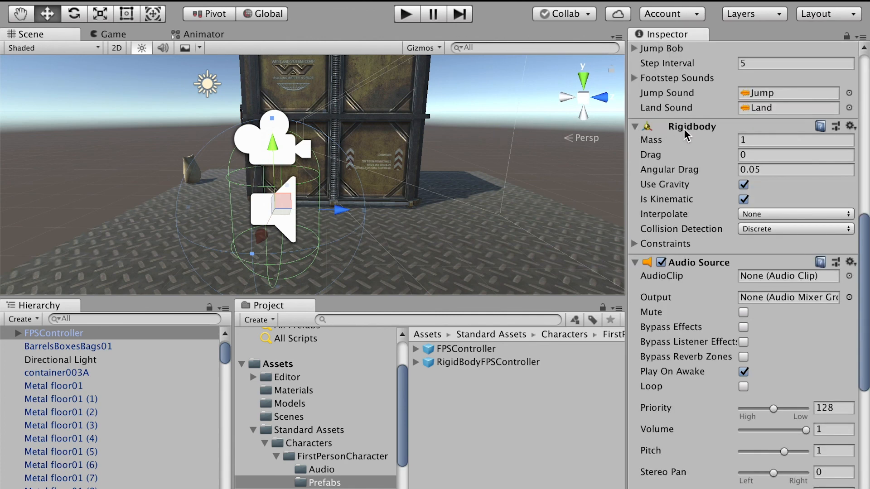
{"action": "mouse_move", "coordinate": [683, 137]}
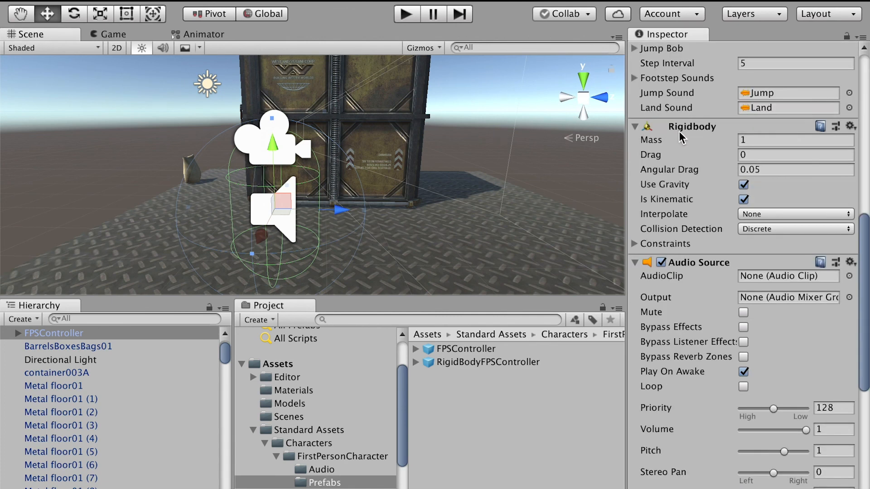
{"action": "mouse_move", "coordinate": [679, 141]}
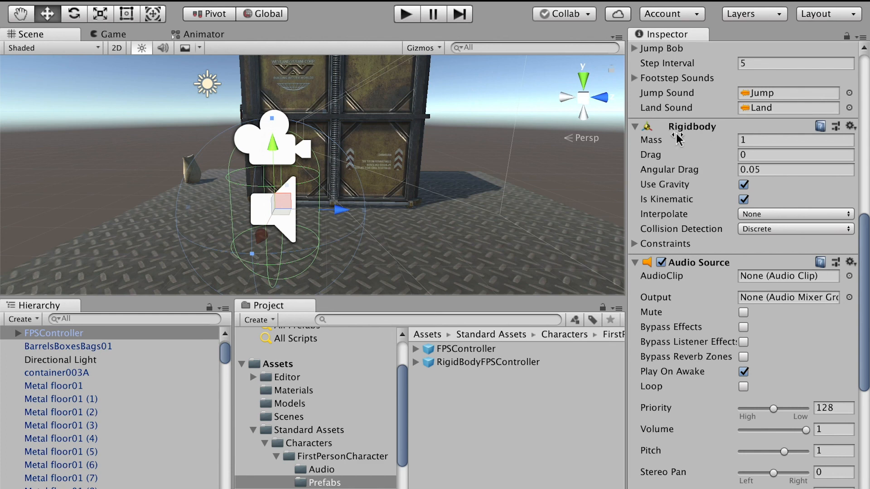
{"action": "mouse_move", "coordinate": [677, 193]}
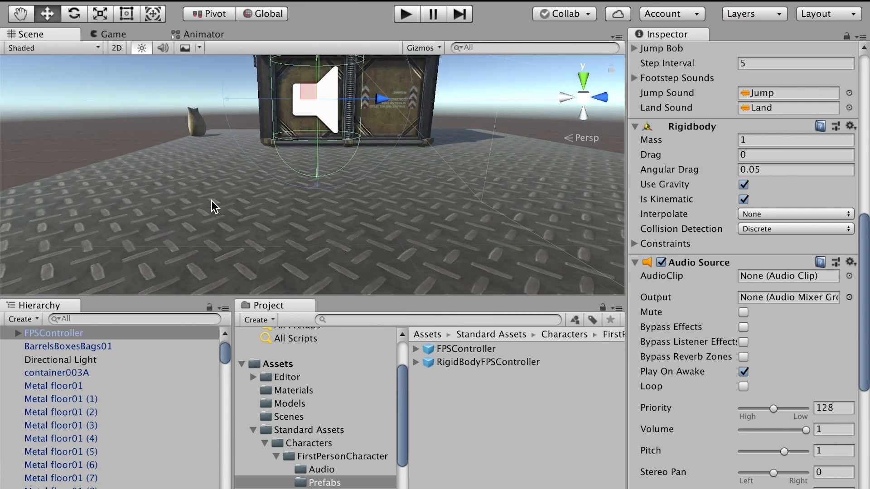
{"action": "mouse_move", "coordinate": [465, 193]}
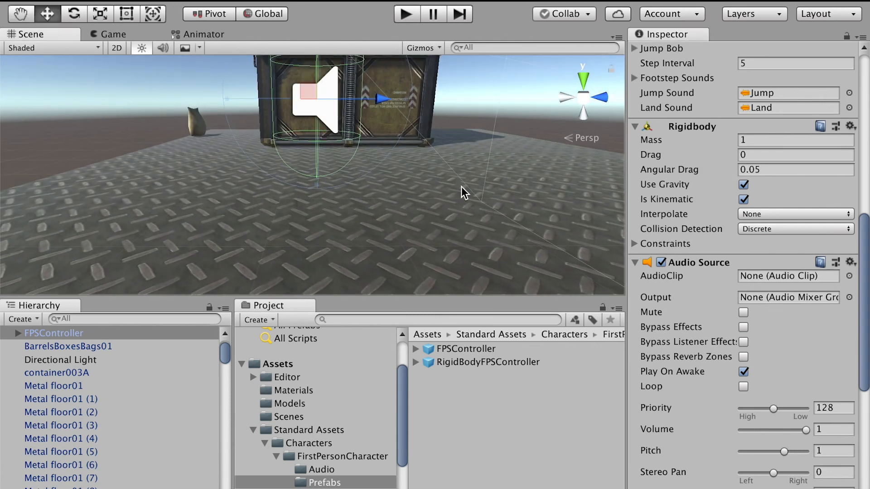
{"action": "mouse_move", "coordinate": [355, 211]}
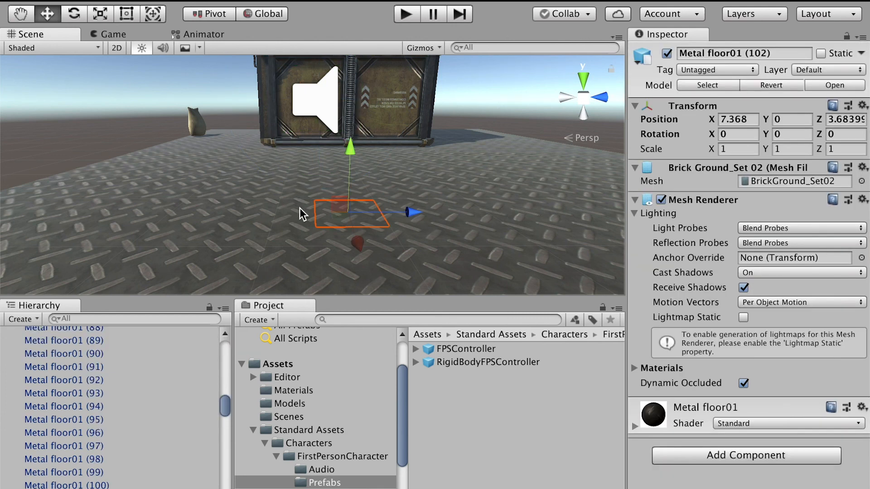
{"action": "left_click", "coordinate": [63, 396]}
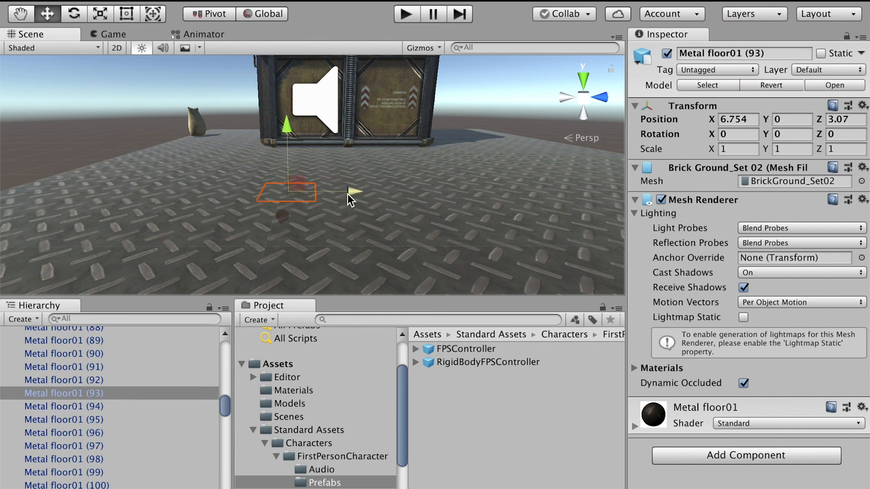
{"action": "mouse_move", "coordinate": [346, 187]}
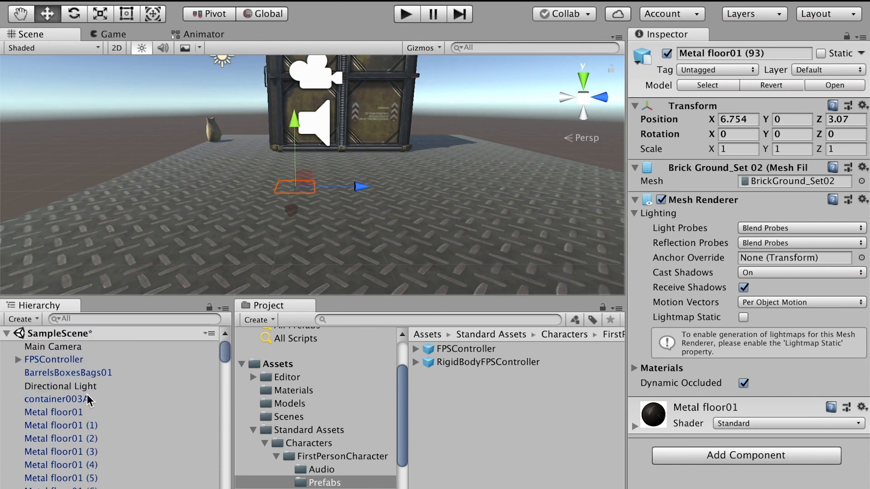
Select Metal floor01 in the Hierarchy and scroll toward the last tile for a range selection.
{"action": "left_click", "coordinate": [53, 412]}
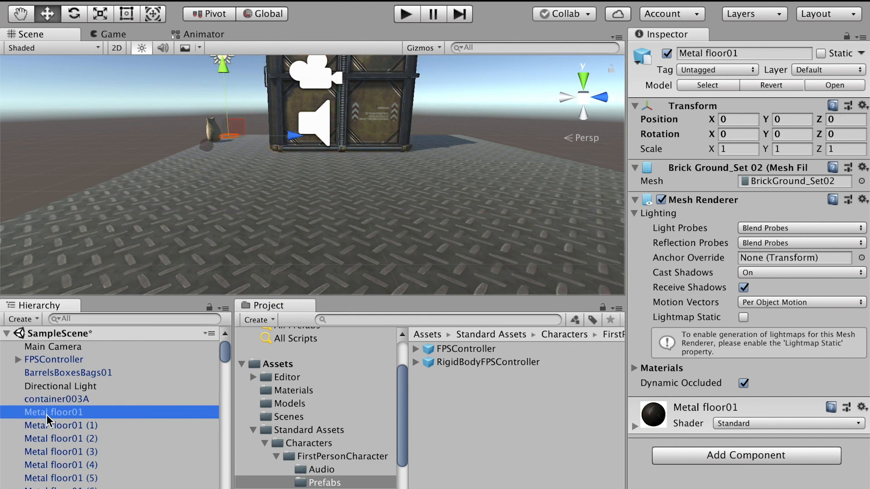
{"action": "scroll", "scroll_direction": "down", "scroll_amount": 3}
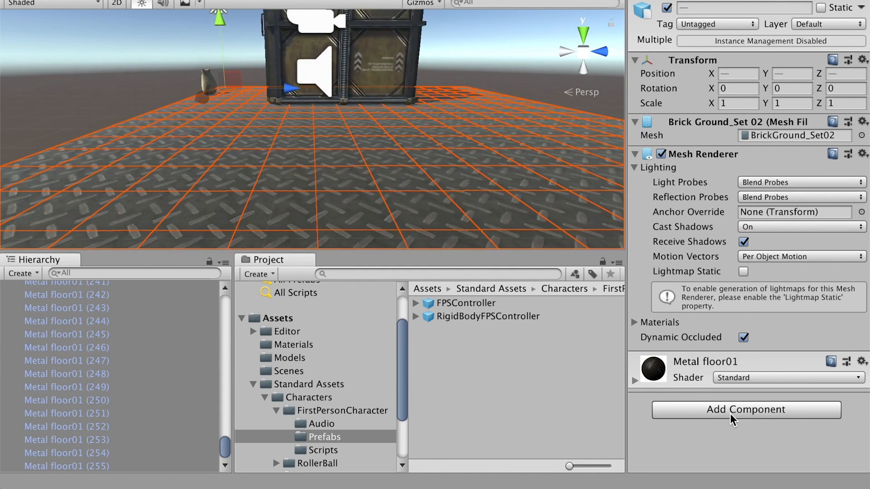
Add a Mesh Collider to all selected Metal floor01 tiles via the 'mesh' component search.
{"action": "left_click", "coordinate": [745, 410]}
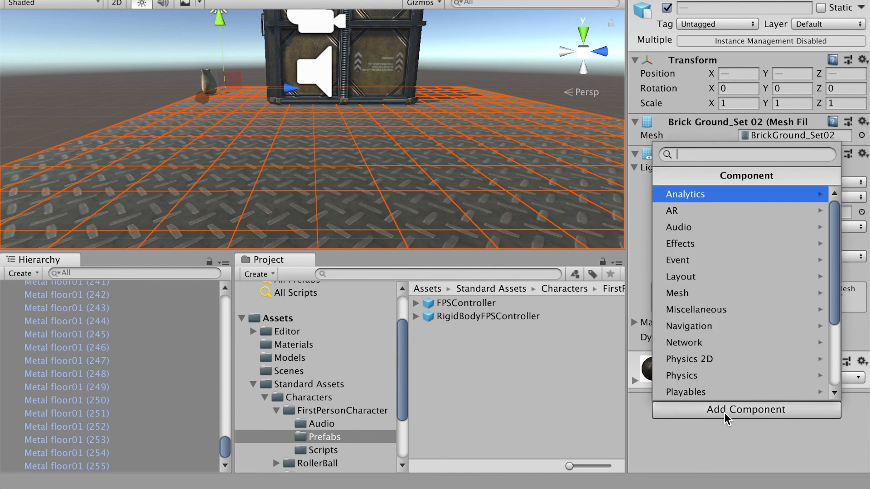
{"action": "type", "text": "mesh"}
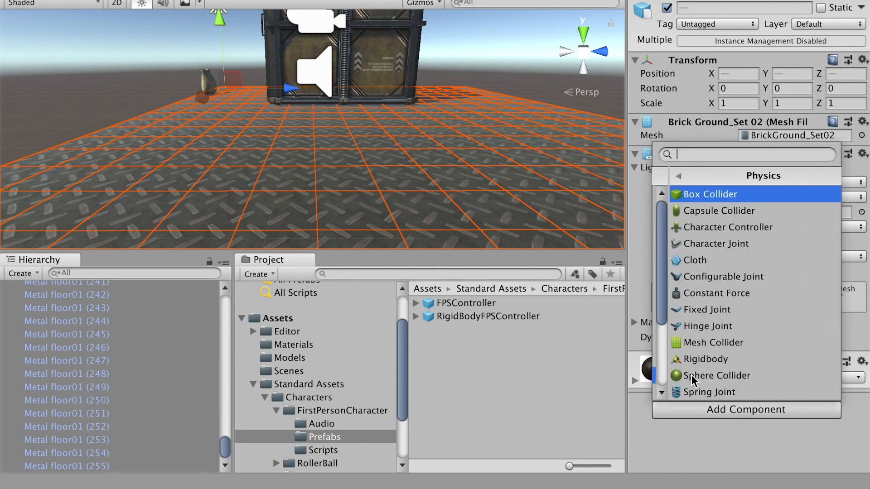
{"action": "mouse_move", "coordinate": [693, 342]}
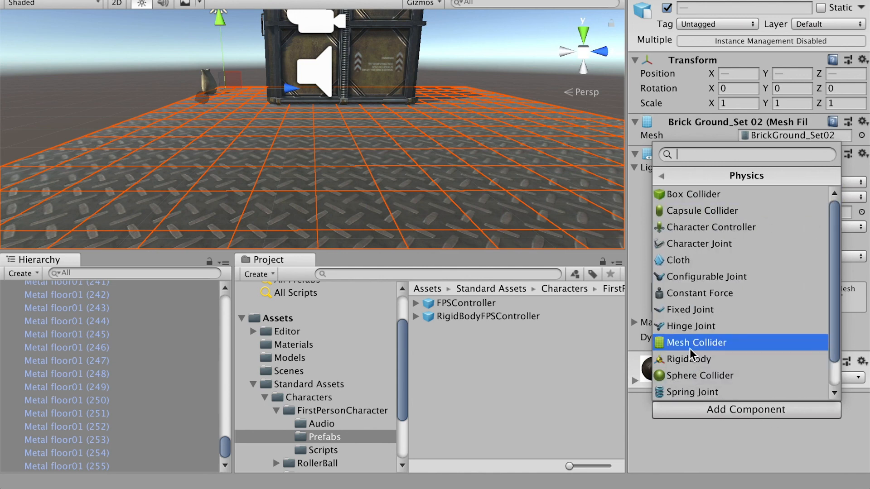
{"action": "left_click", "coordinate": [694, 343]}
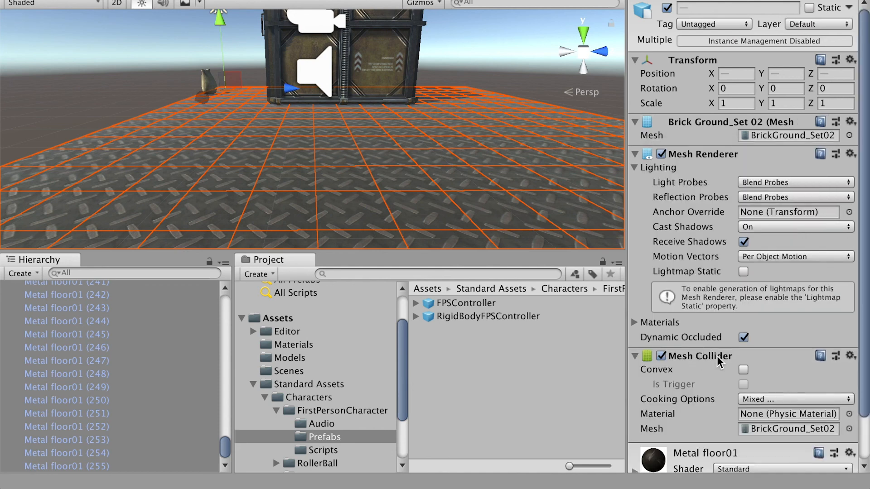
{"action": "scroll", "scroll_direction": "down", "scroll_amount": 3}
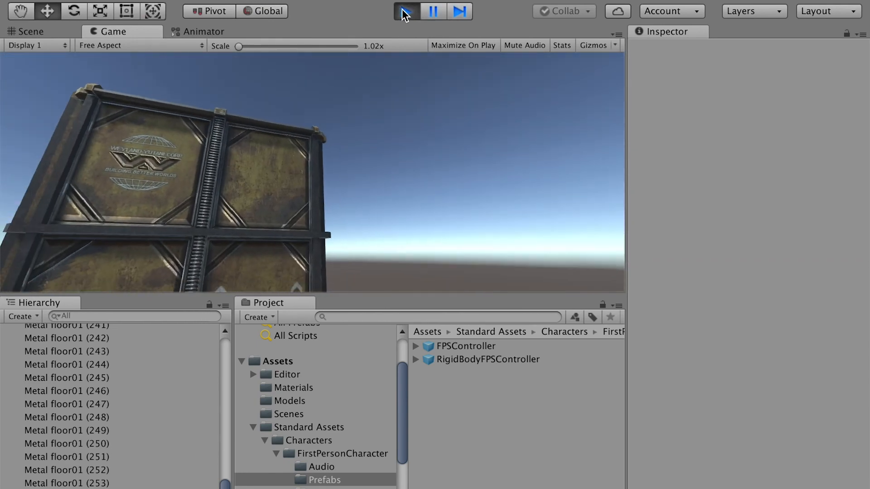
Stop Play and add a Mesh Collider to the BarrelsBoxesBags01 sack model.
{"action": "left_click", "coordinate": [406, 11]}
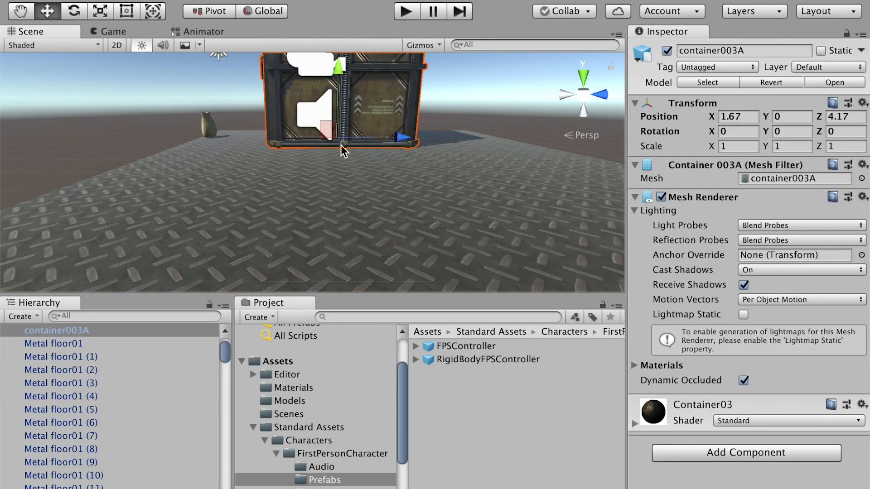
{"action": "left_click", "coordinate": [745, 452]}
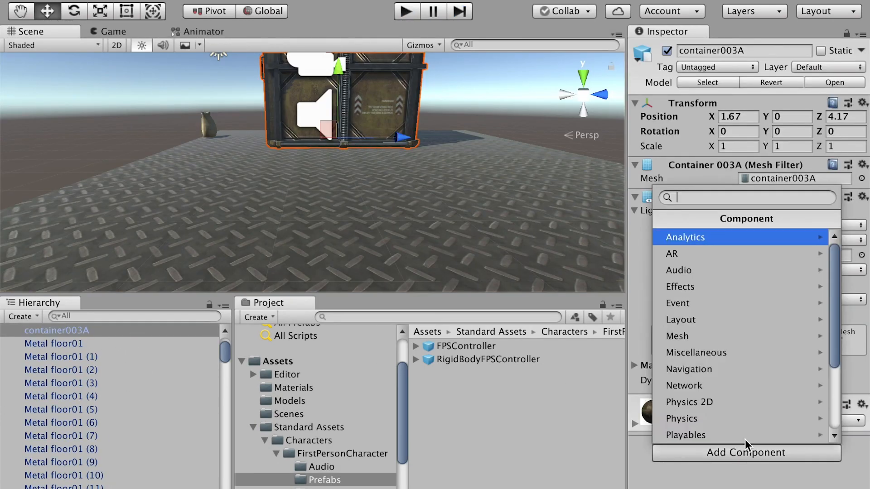
{"action": "type", "text": "mes"}
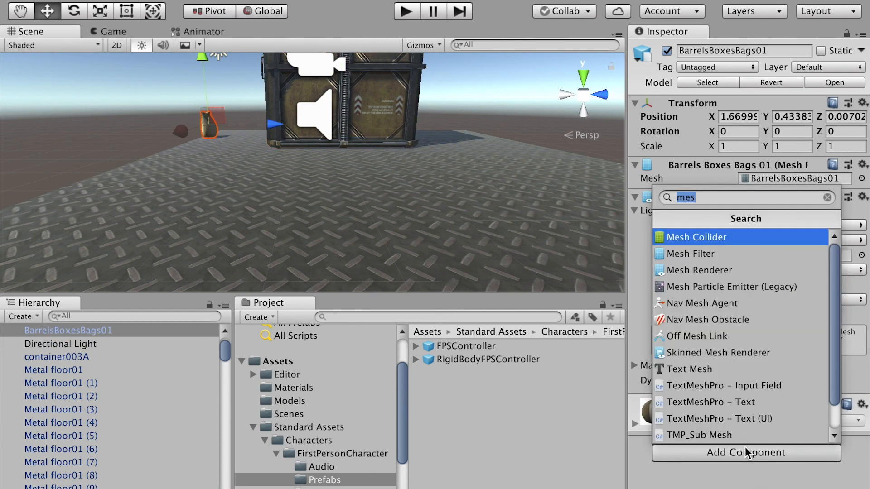
{"action": "left_click", "coordinate": [700, 236]}
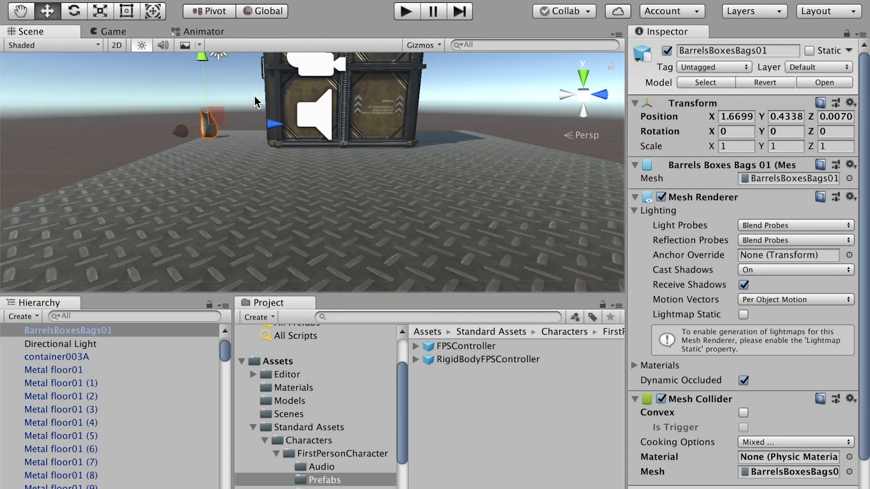
{"action": "mouse_move", "coordinate": [211, 216]}
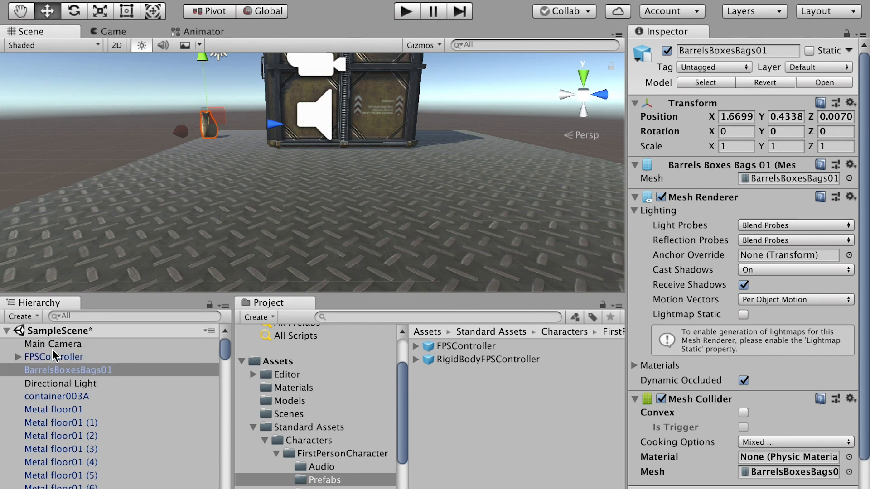
Set the FirstPersonCharacter camera's near clipping plane to 0.05, then show the Models folder.
{"action": "left_click", "coordinate": [52, 344]}
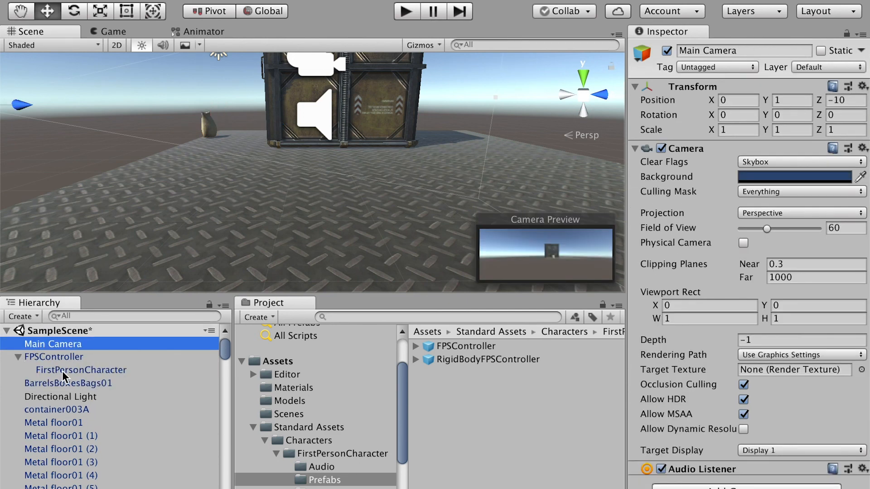
{"action": "left_click", "coordinate": [80, 369]}
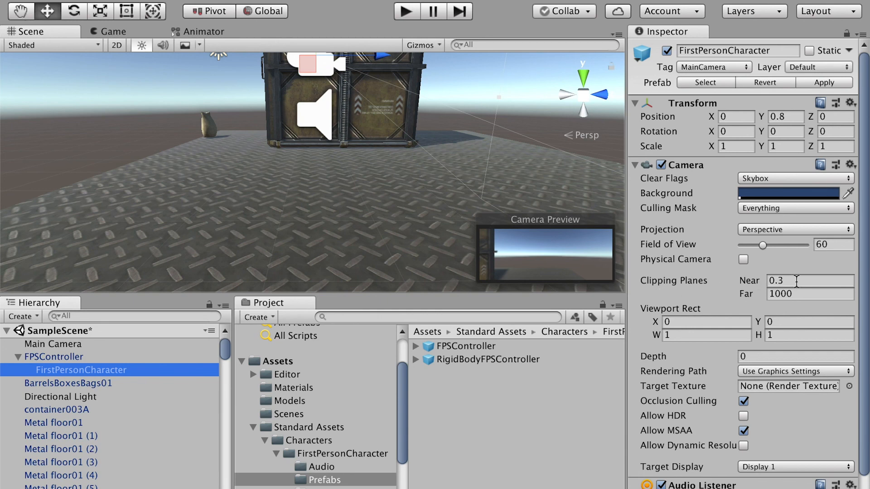
{"action": "left_click", "coordinate": [808, 280]}
{"action": "type", "text": "0.05"}
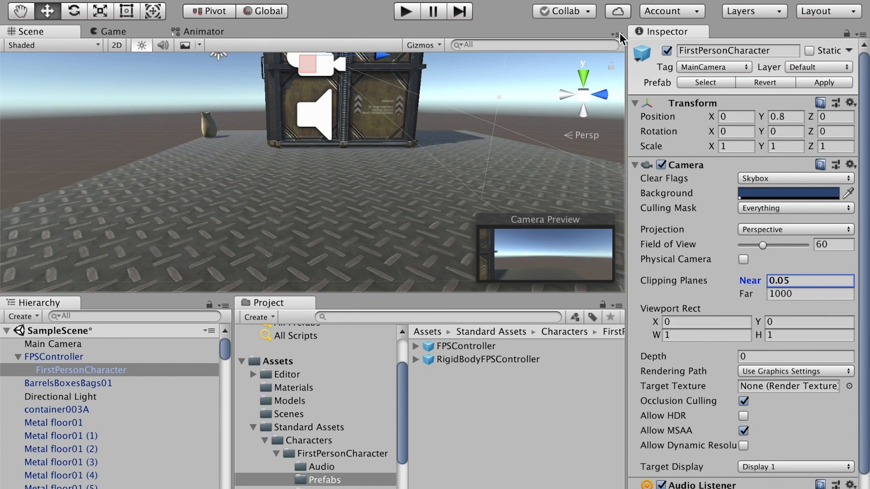
{"action": "left_click", "coordinate": [406, 11]}
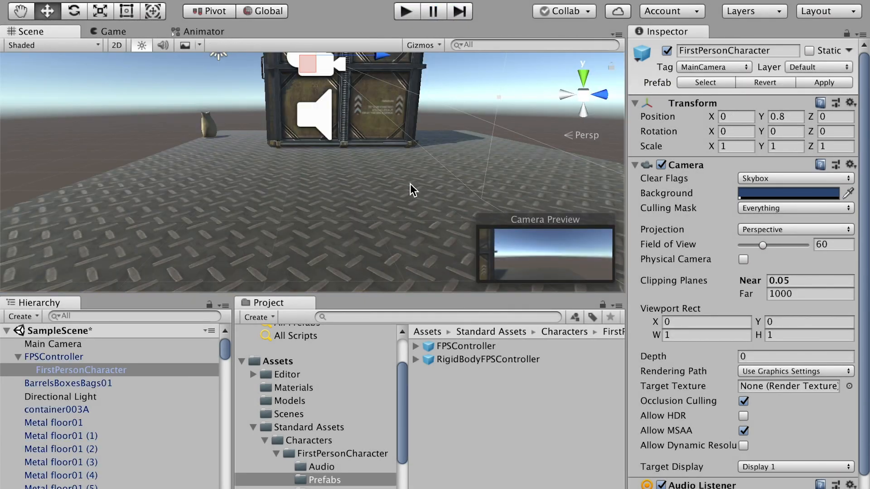
{"action": "mouse_move", "coordinate": [288, 415]}
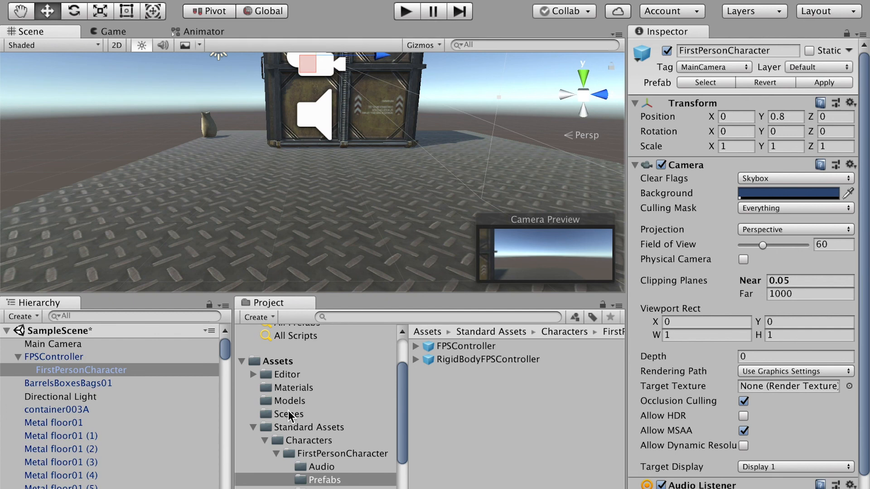
{"action": "left_click", "coordinate": [289, 401]}
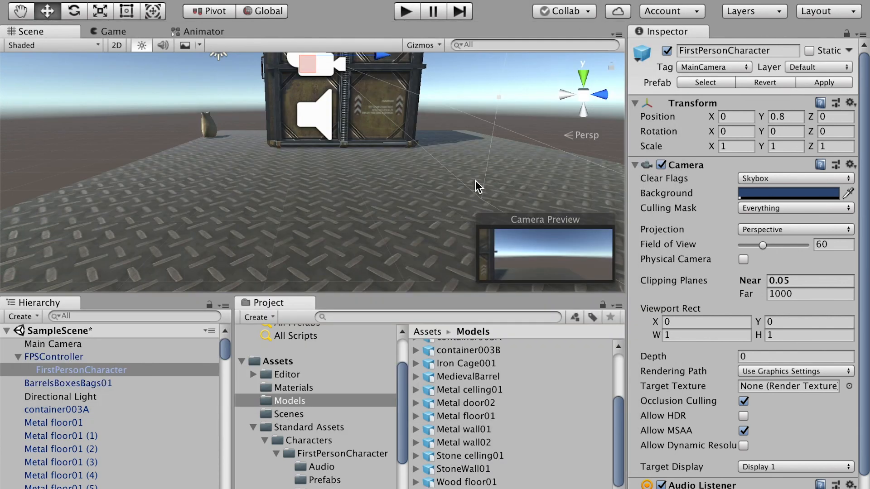
{"action": "mouse_move", "coordinate": [493, 117]}
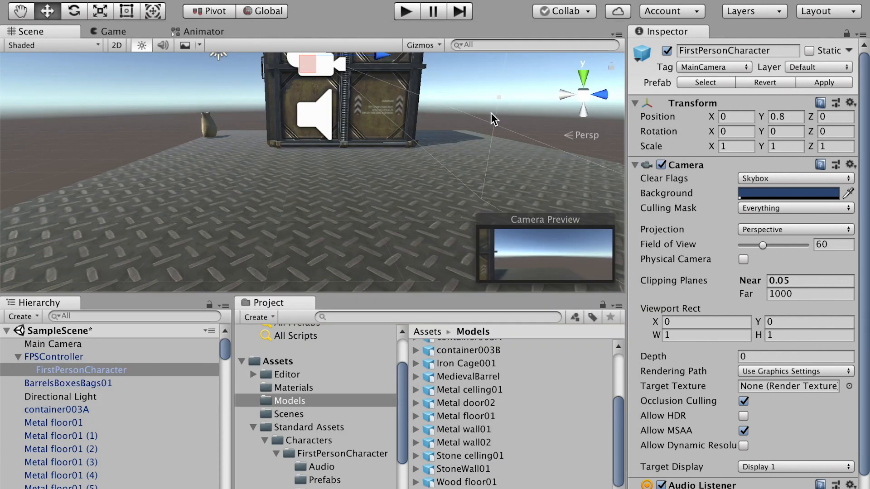